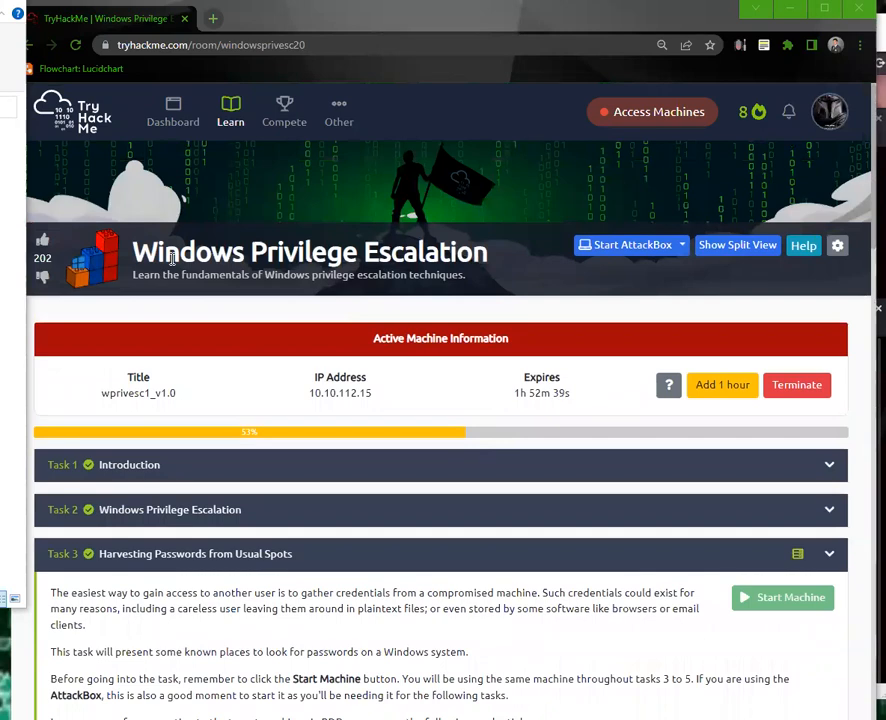
mouse_move(528, 576)
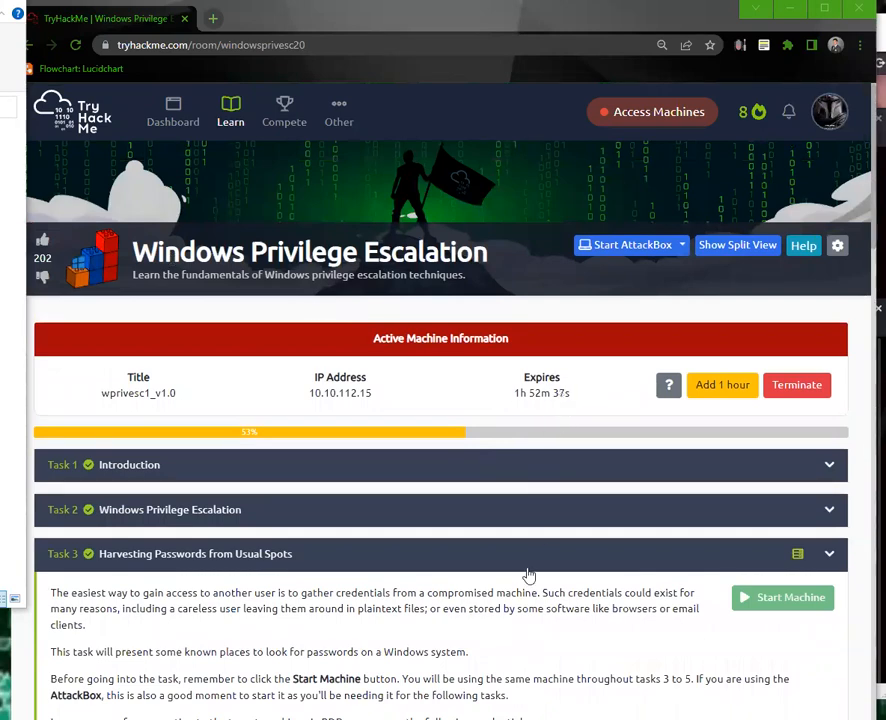
Scroll through the Task 3 page past the RDP credentials toward the unattended installations section.
scroll("down", 3)
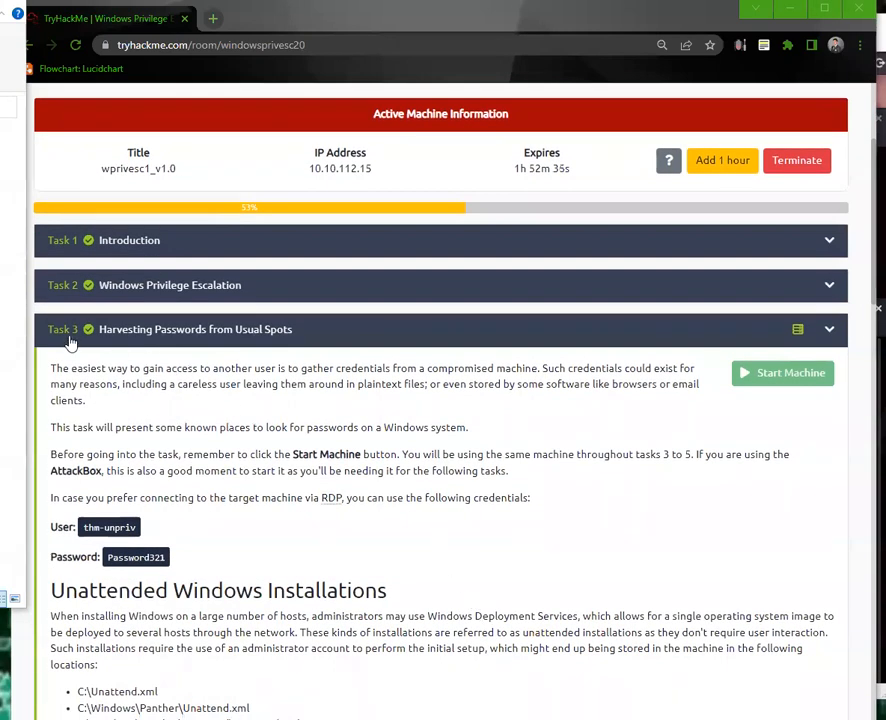
mouse_move(490, 316)
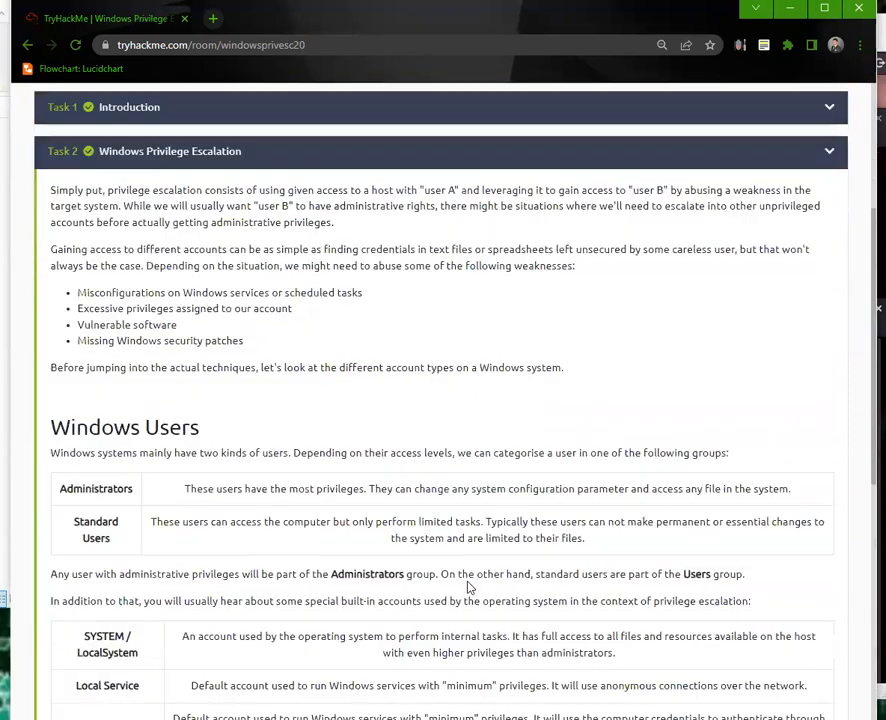
scroll("down", 3)
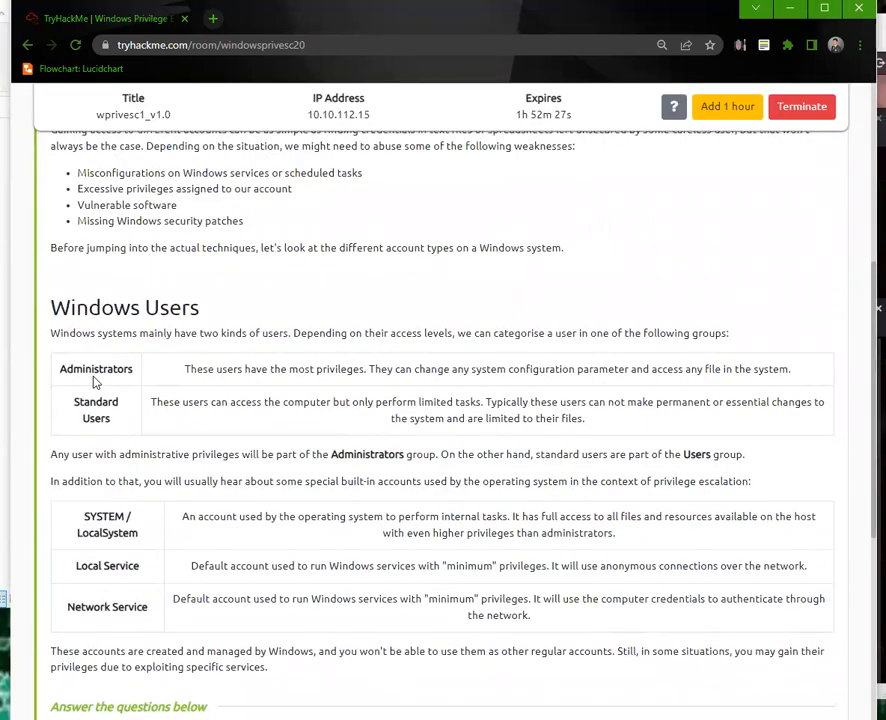
mouse_move(140, 500)
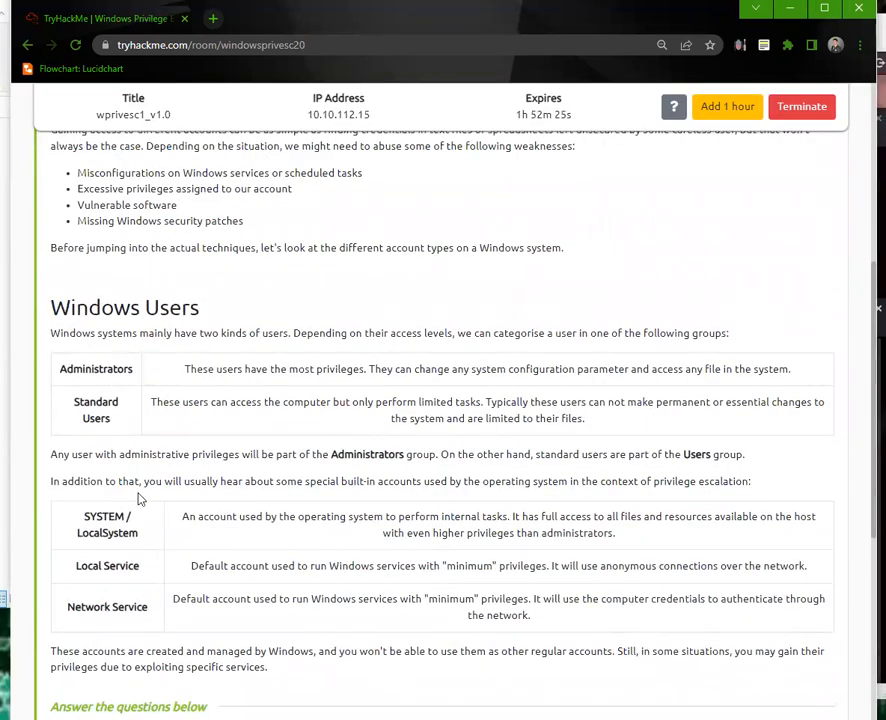
mouse_move(166, 542)
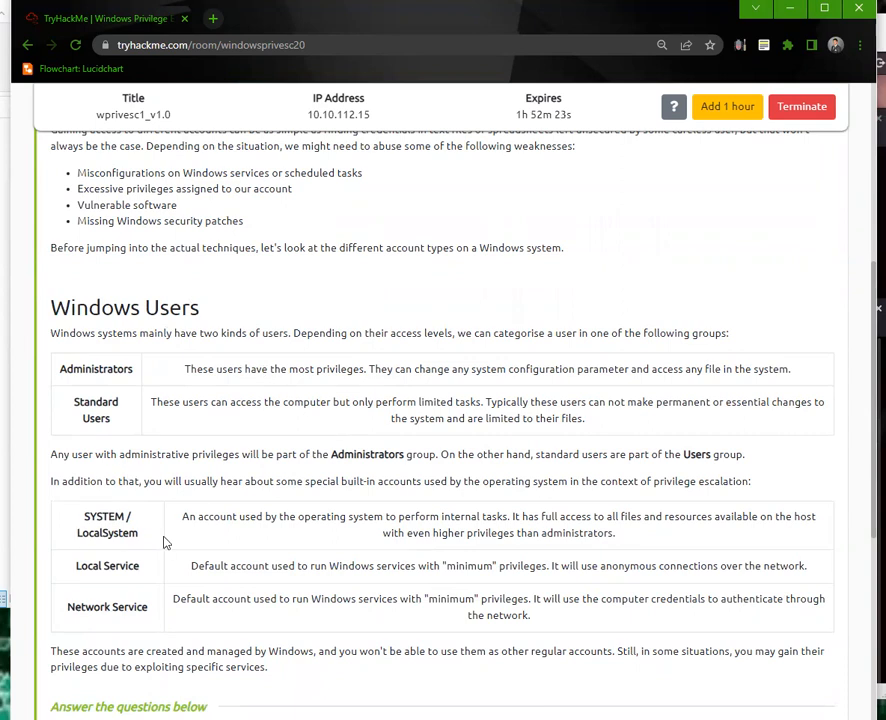
mouse_move(162, 572)
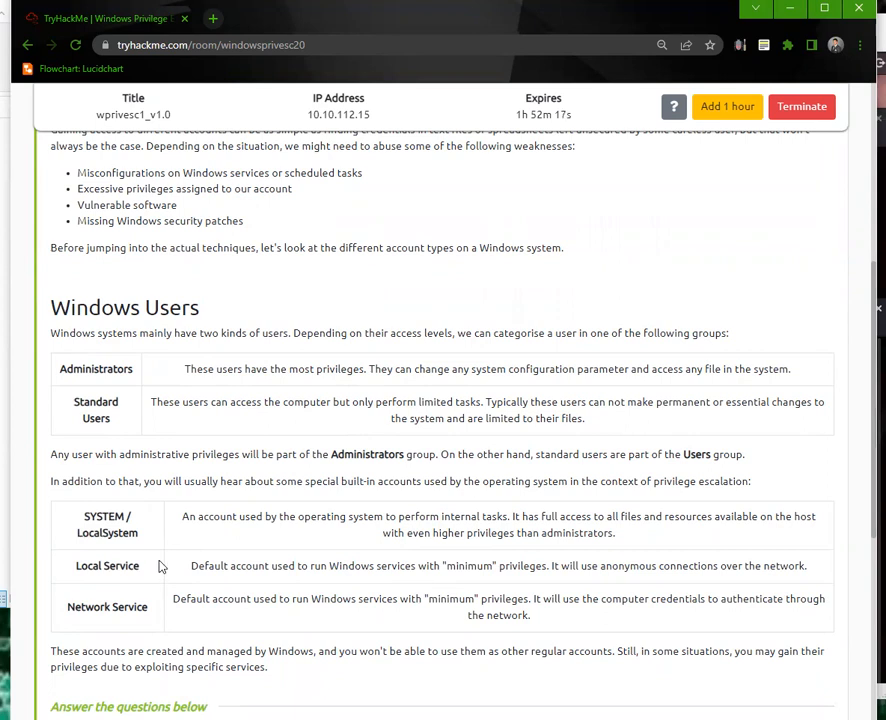
mouse_move(140, 620)
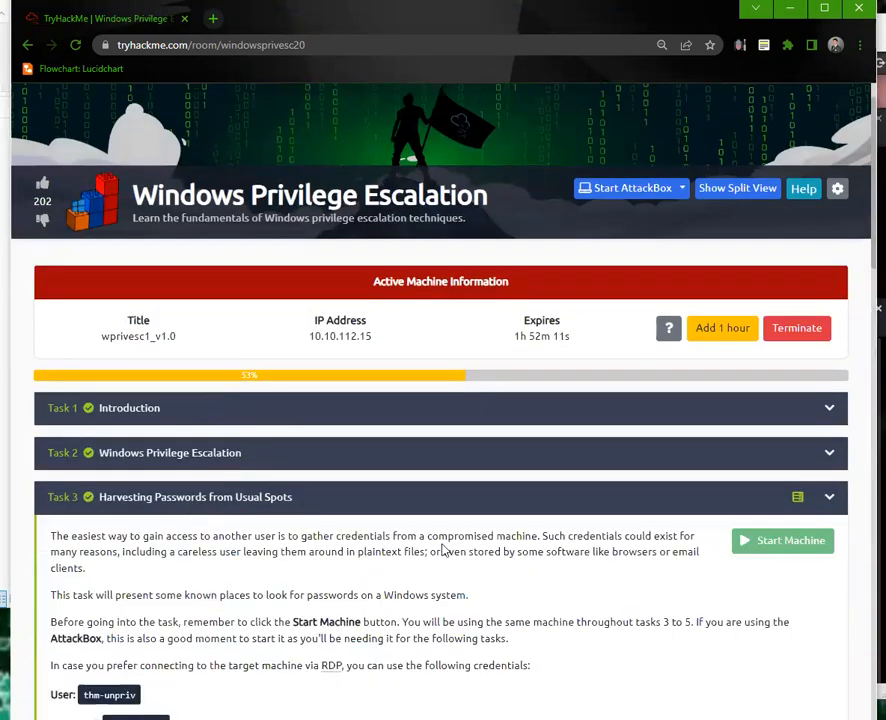
scroll("down", 3)
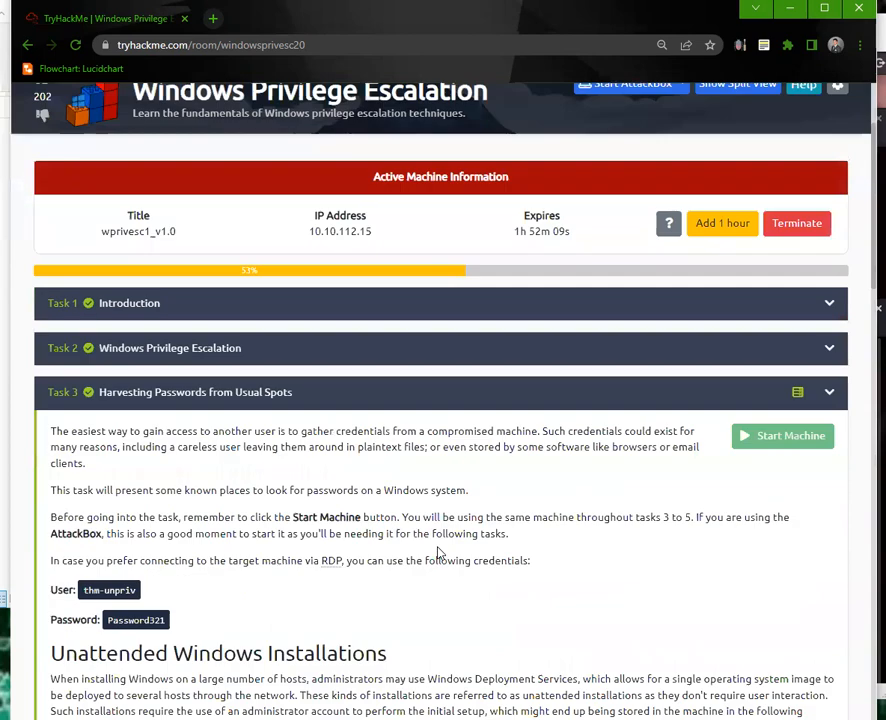
scroll("down", 3)
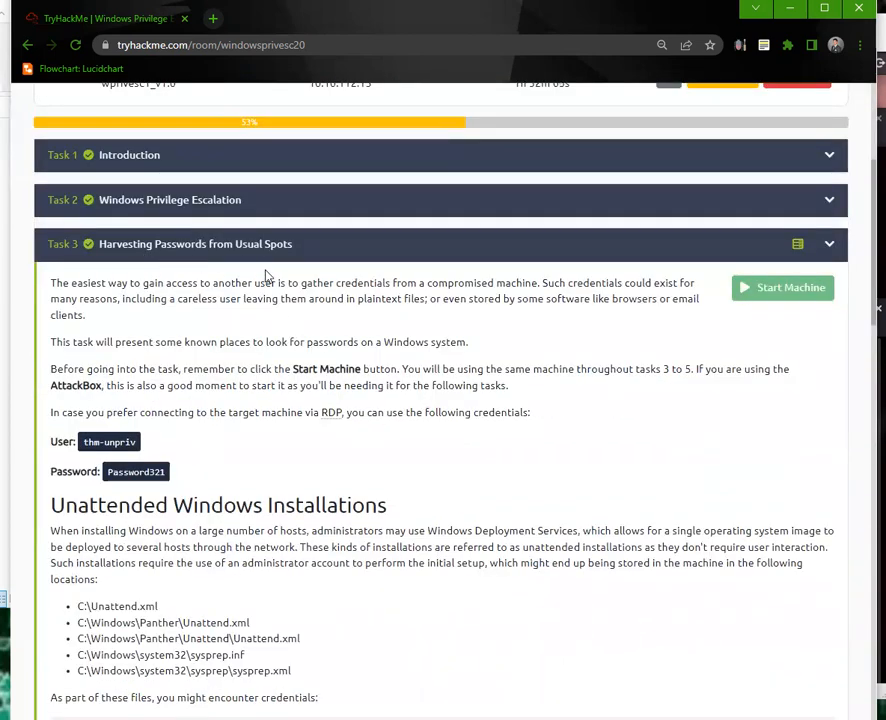
scroll("down", 3)
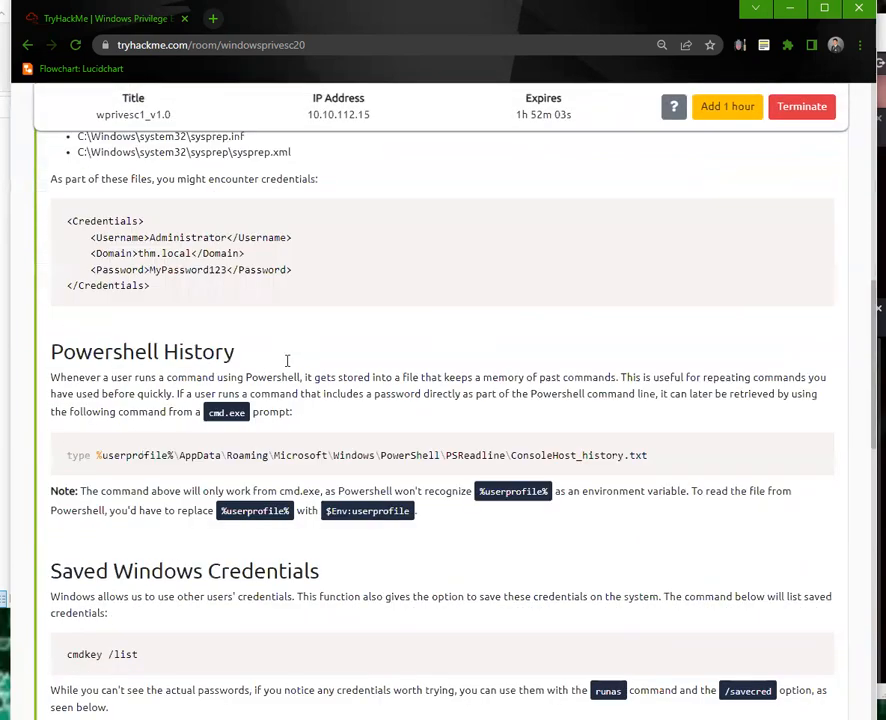
scroll("down", 3)
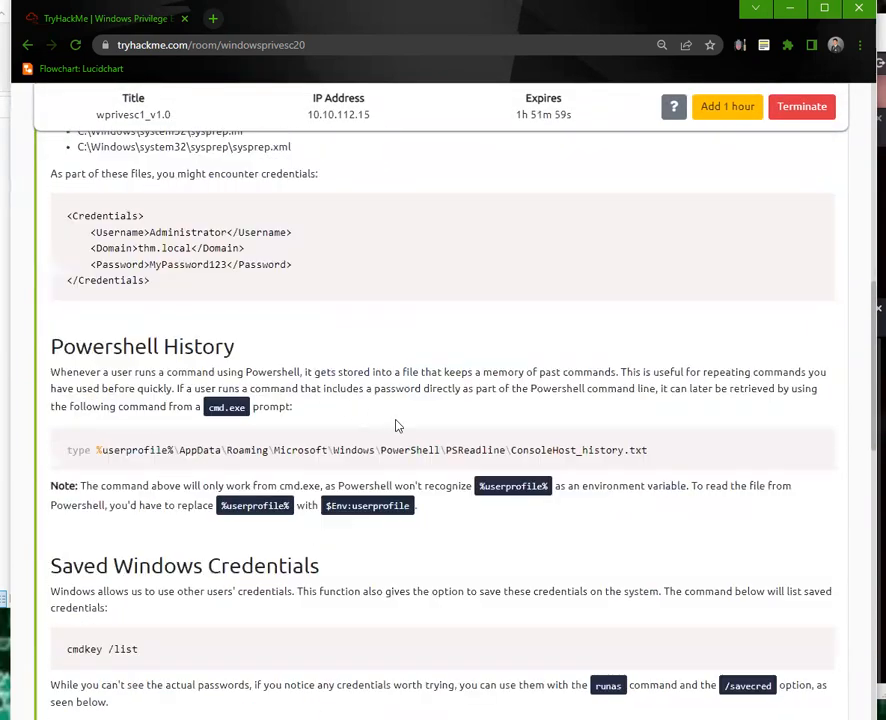
scroll("down", 3)
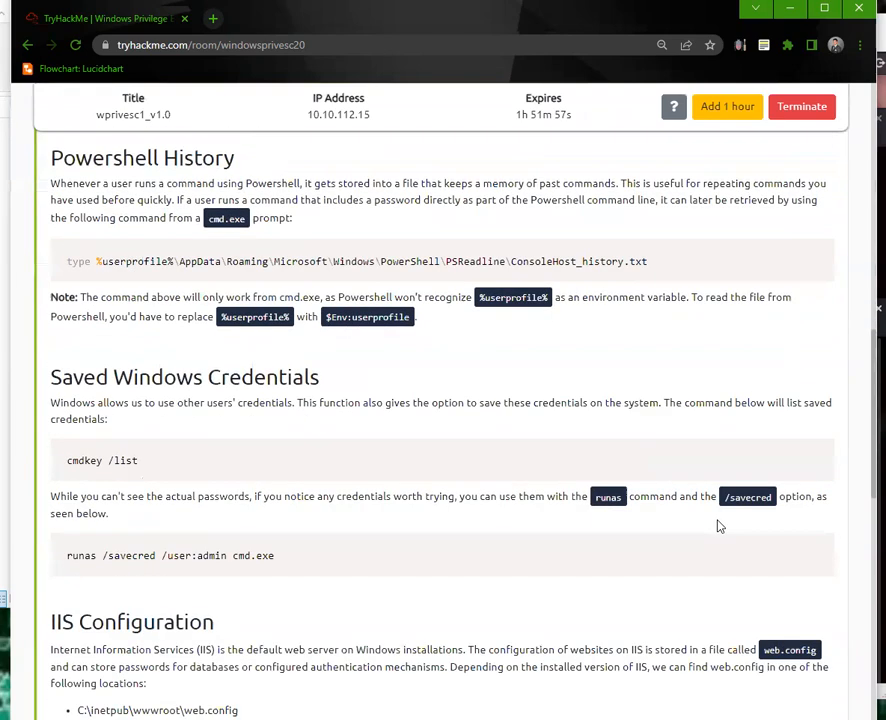
scroll("down", 3)
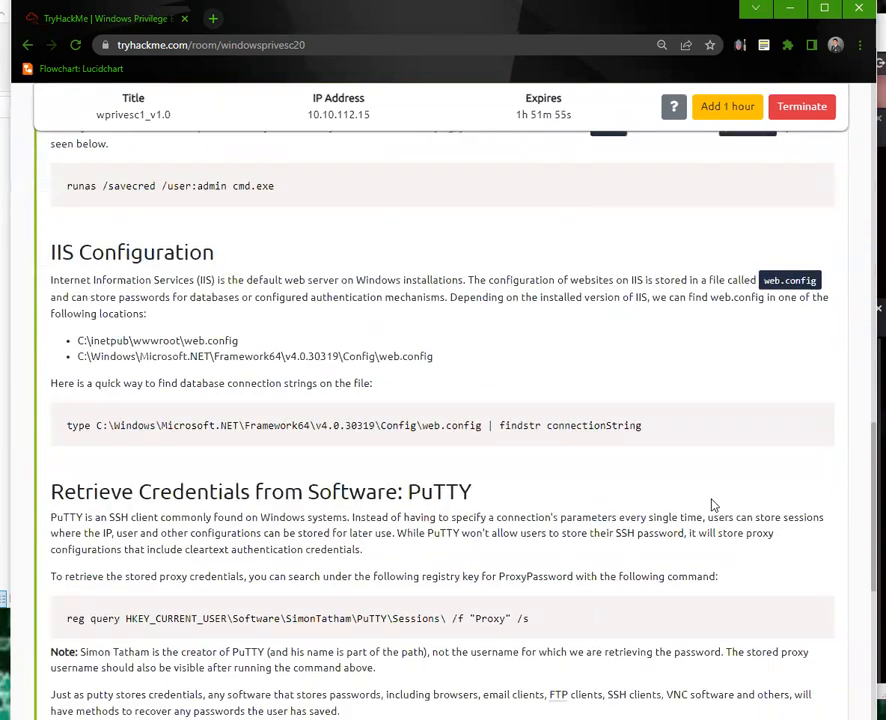
scroll("down", 3)
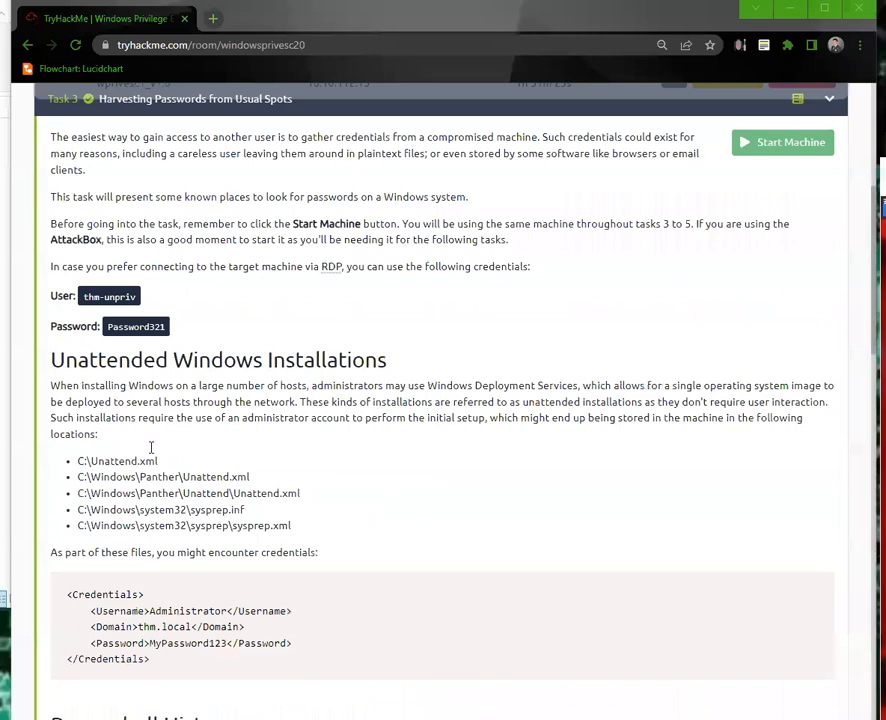
scroll("down", 3)
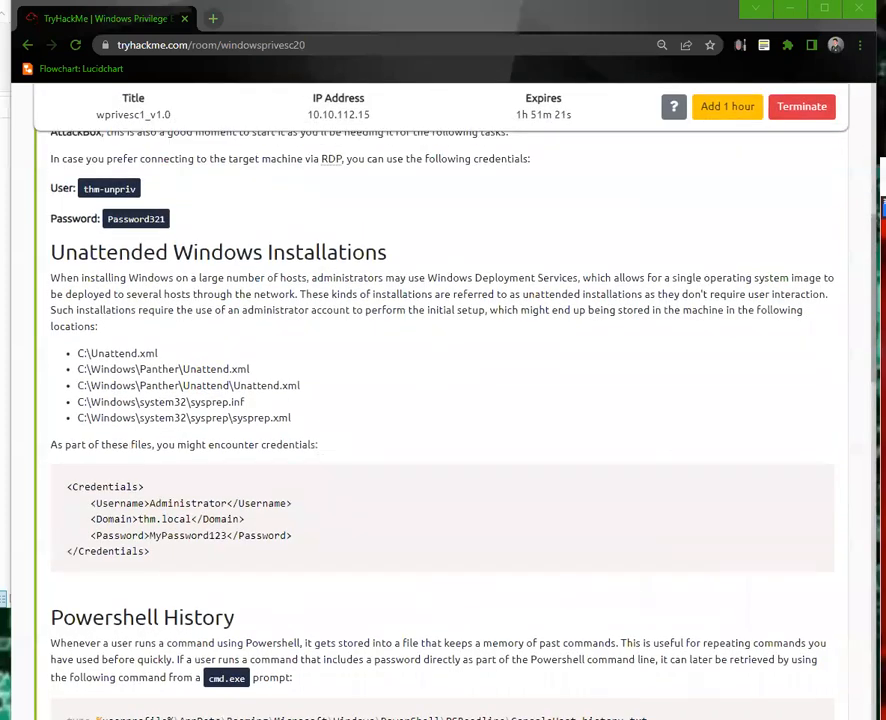
mouse_move(448, 260)
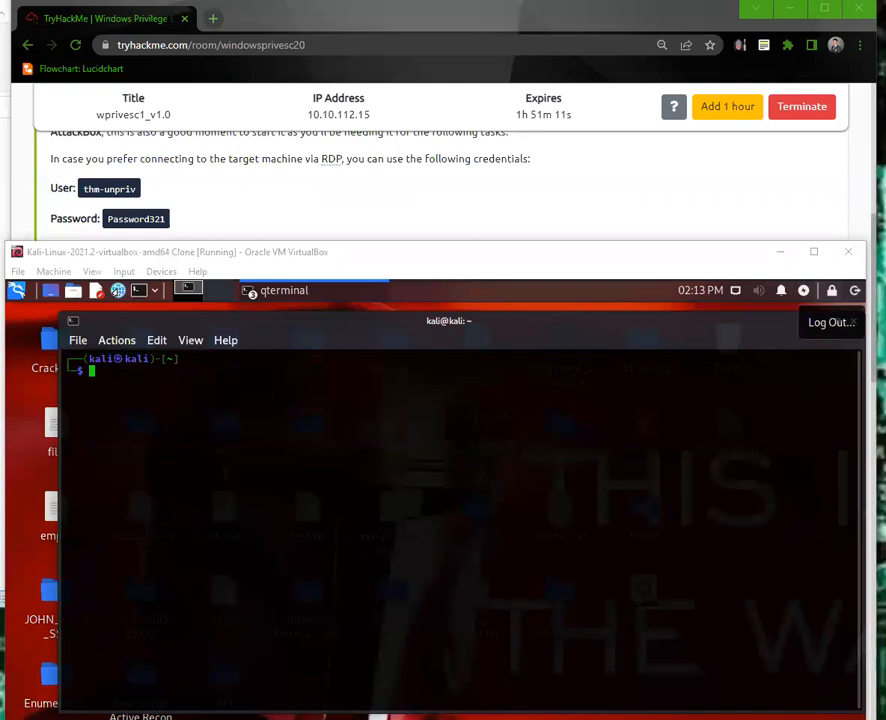
mouse_move(620, 188)
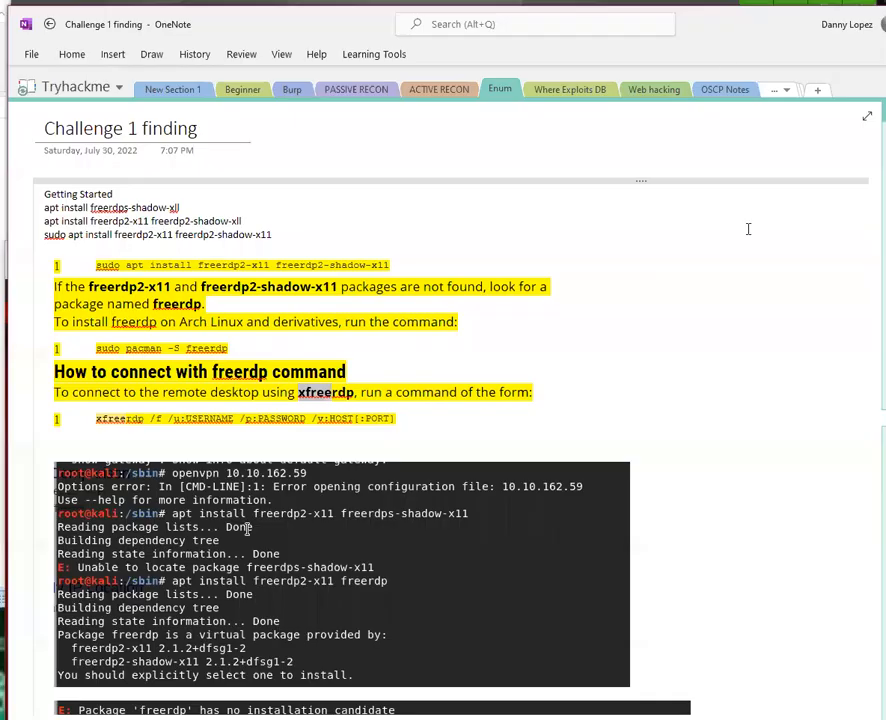
left_click(140, 290)
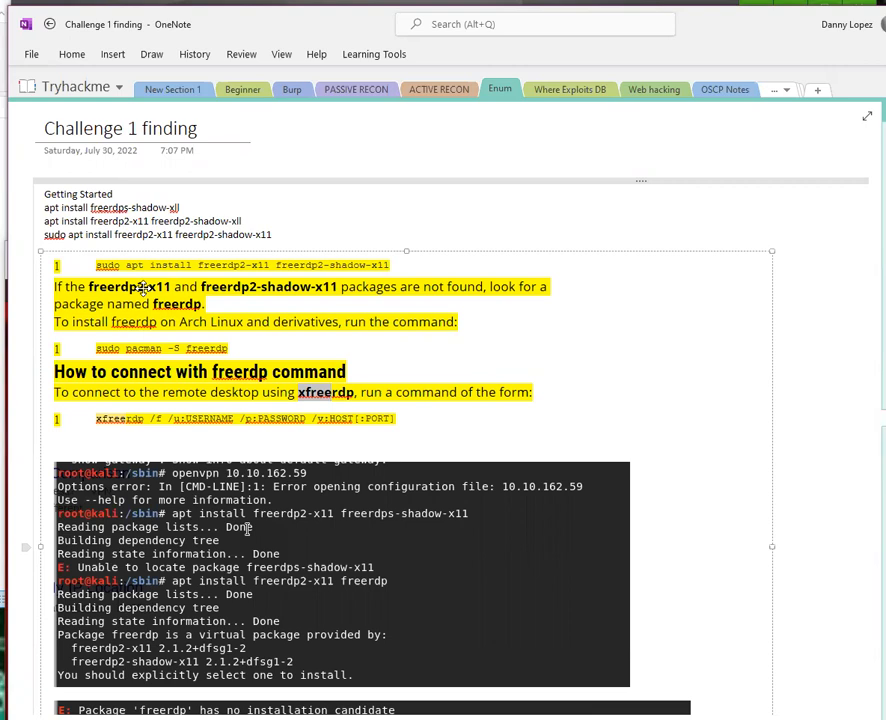
mouse_move(310, 400)
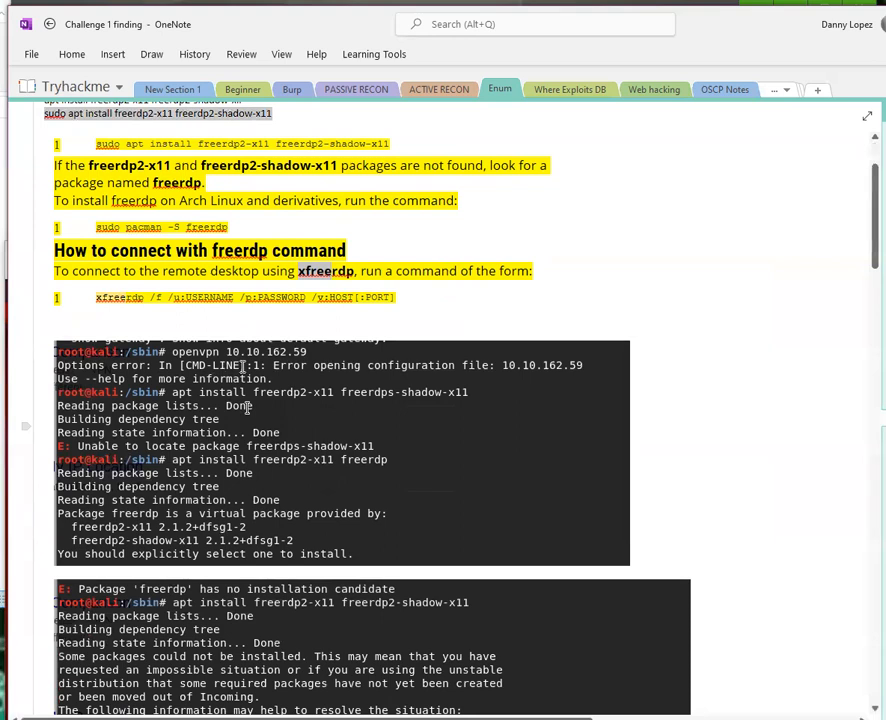
scroll("down", 3)
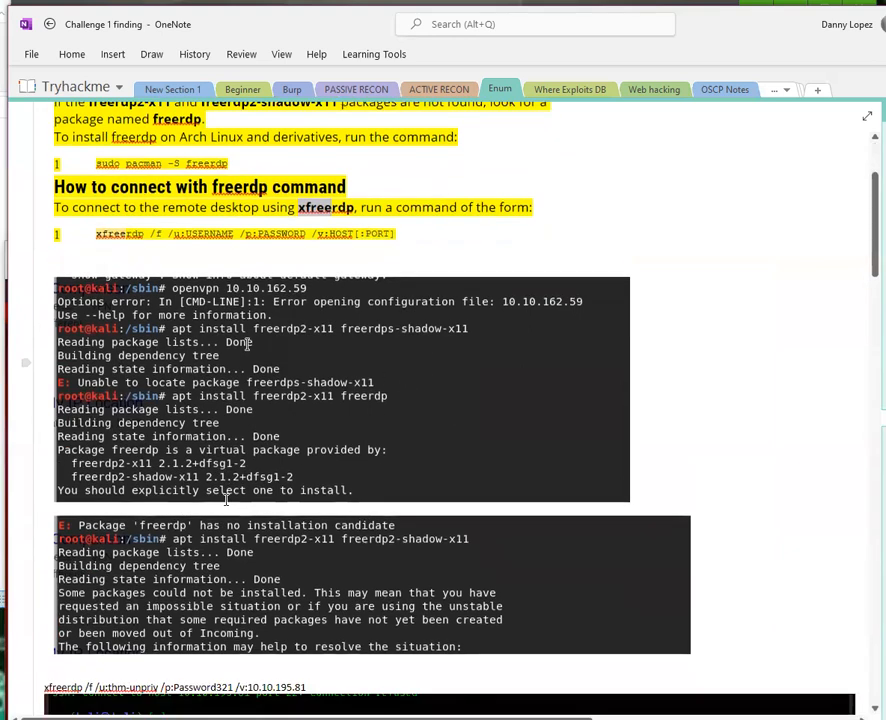
scroll("down", 3)
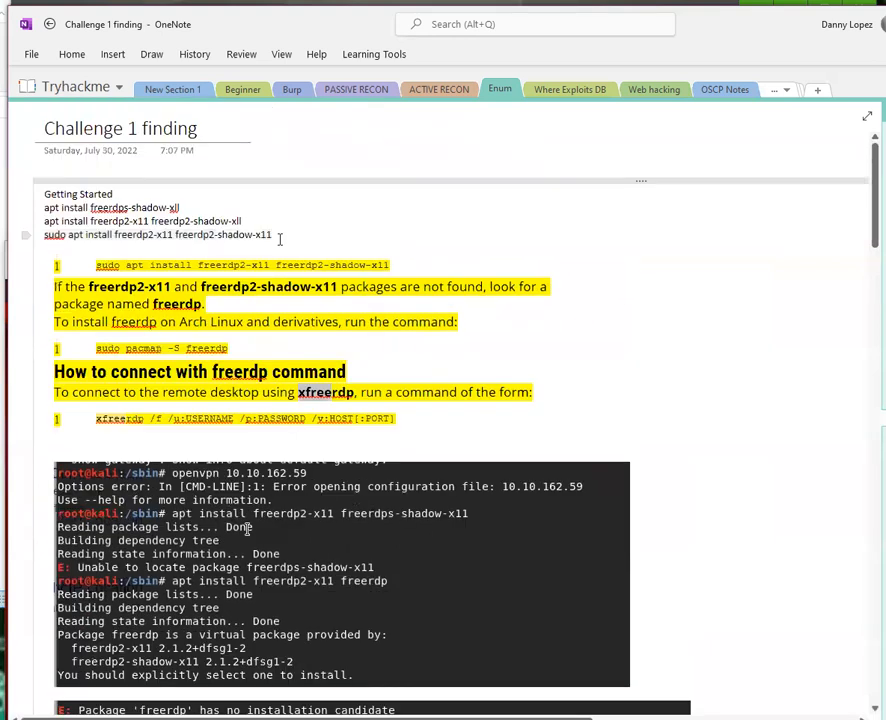
right_click(160, 234)
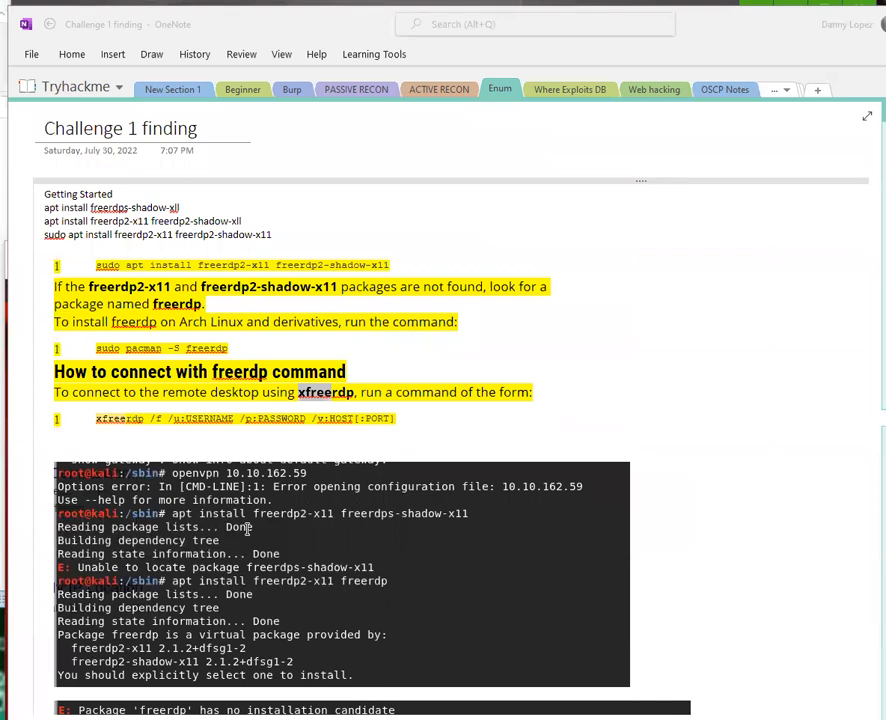
scroll("down", 3)
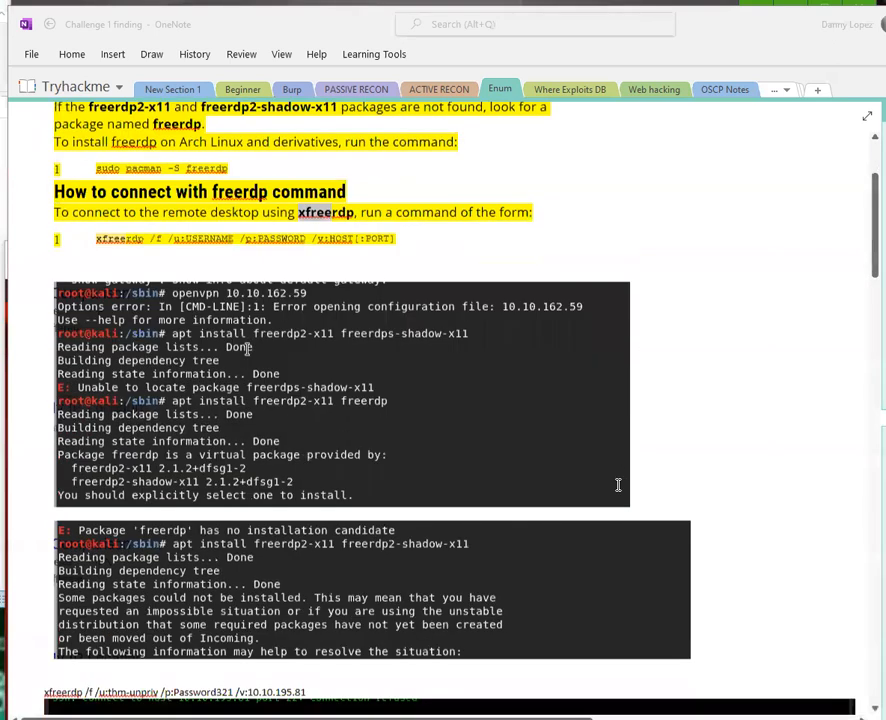
scroll("down", 3)
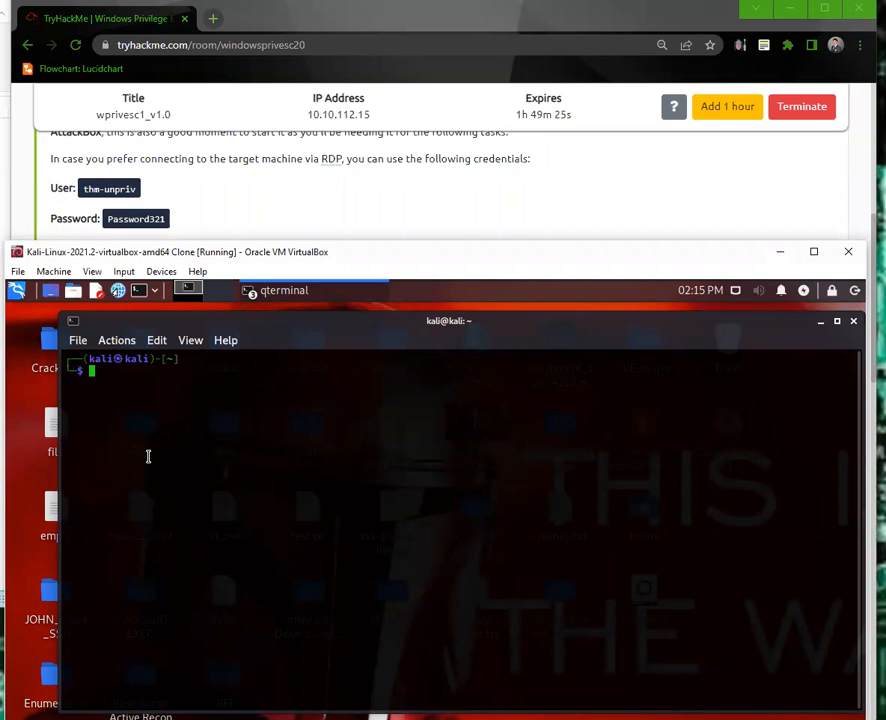
type("fre")
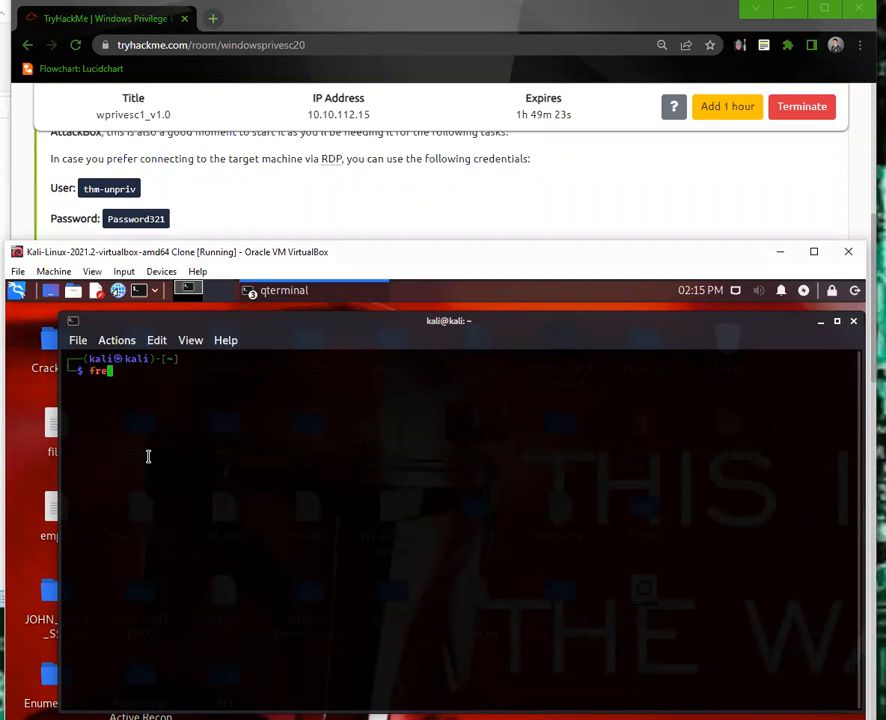
type("sudo openvpn TheMandalorian1.ovpn")
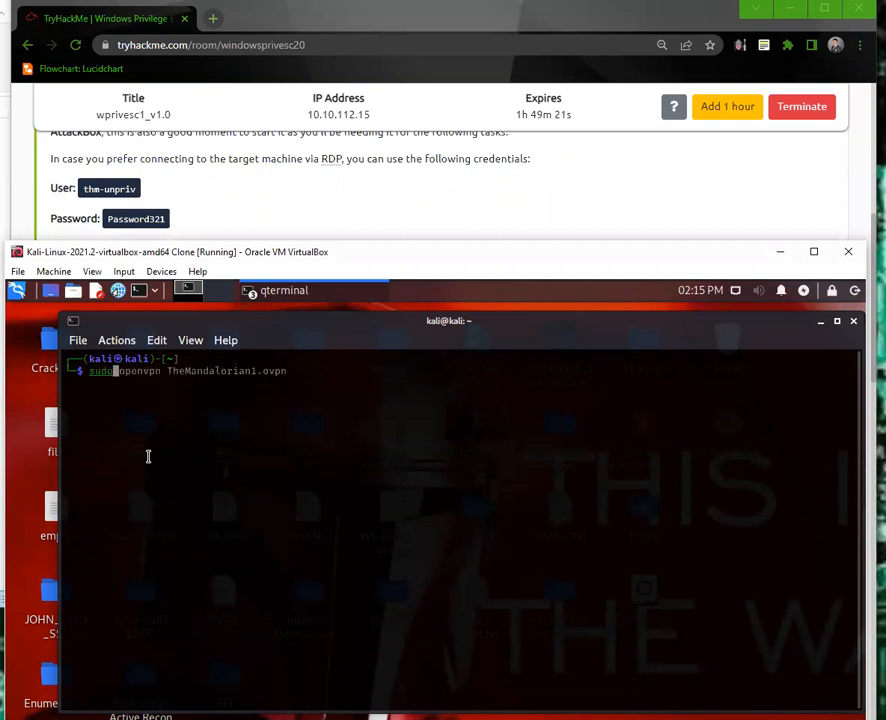
type("free")
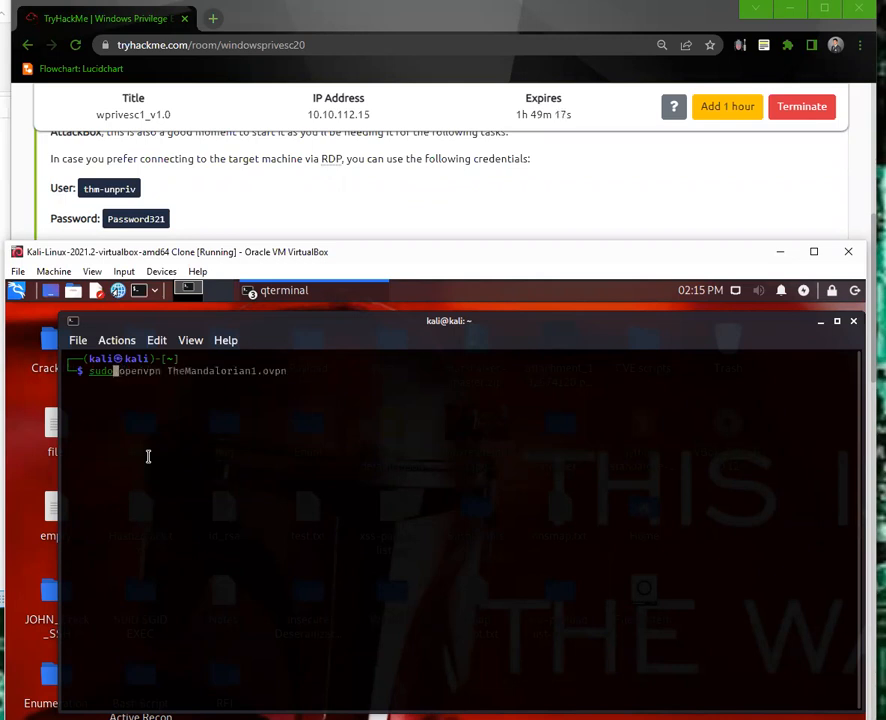
key("ctrl+c")
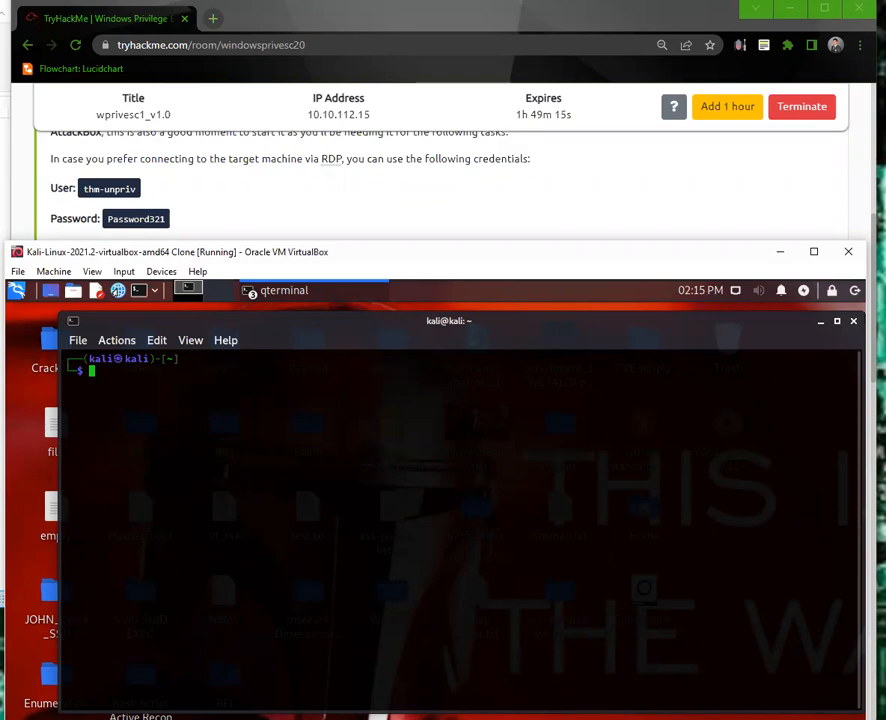
mouse_move(44, 390)
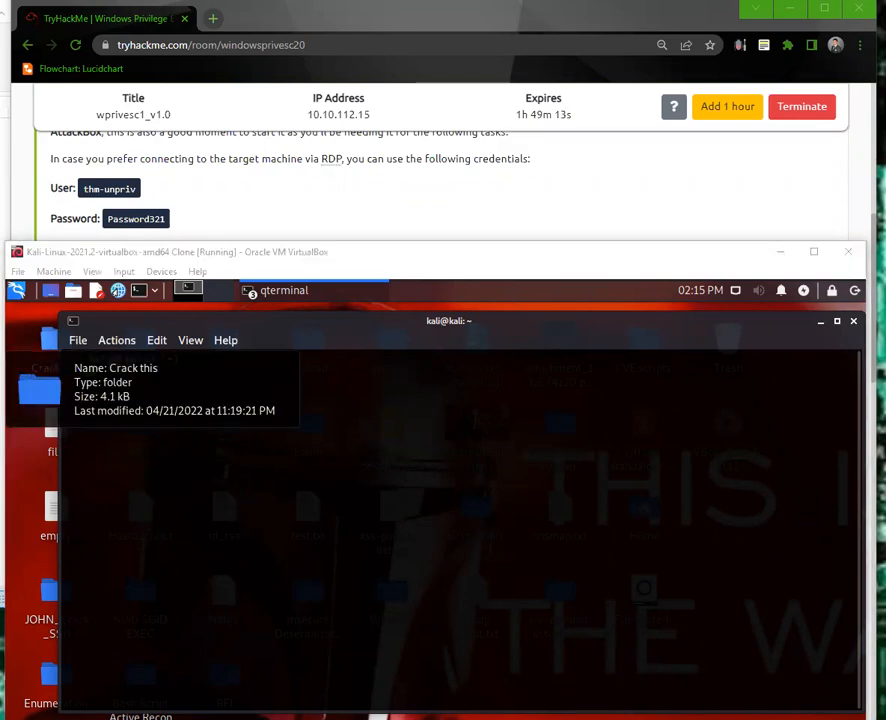
type("xfreerdp /f /u:thm-unpriv /p:Password321 /v:10.10.195.81")
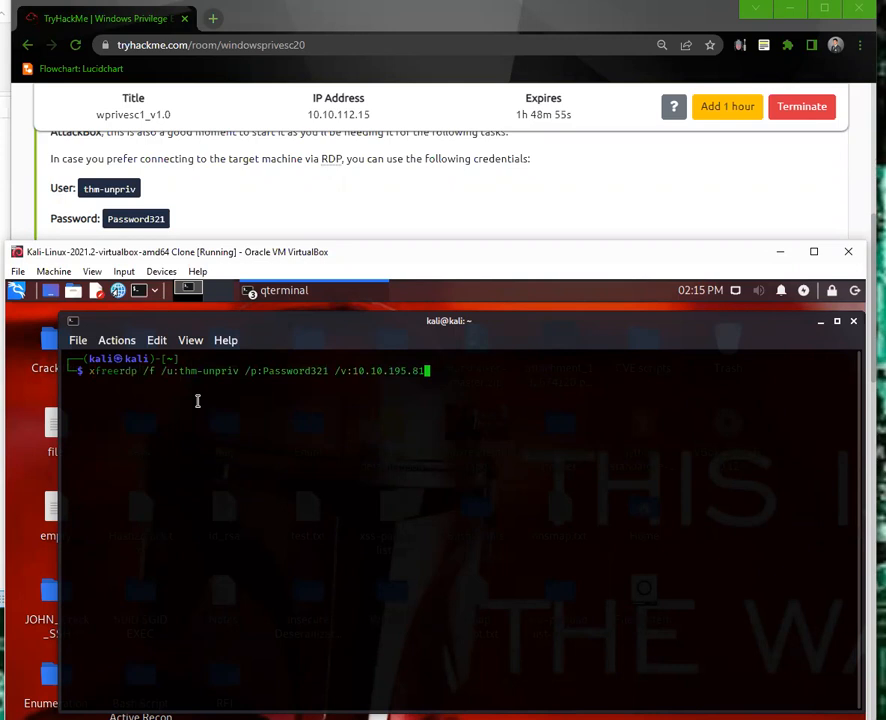
Correct the /v target address to 10.10.112.15 and copy the finished command.
triple_click(250, 370)
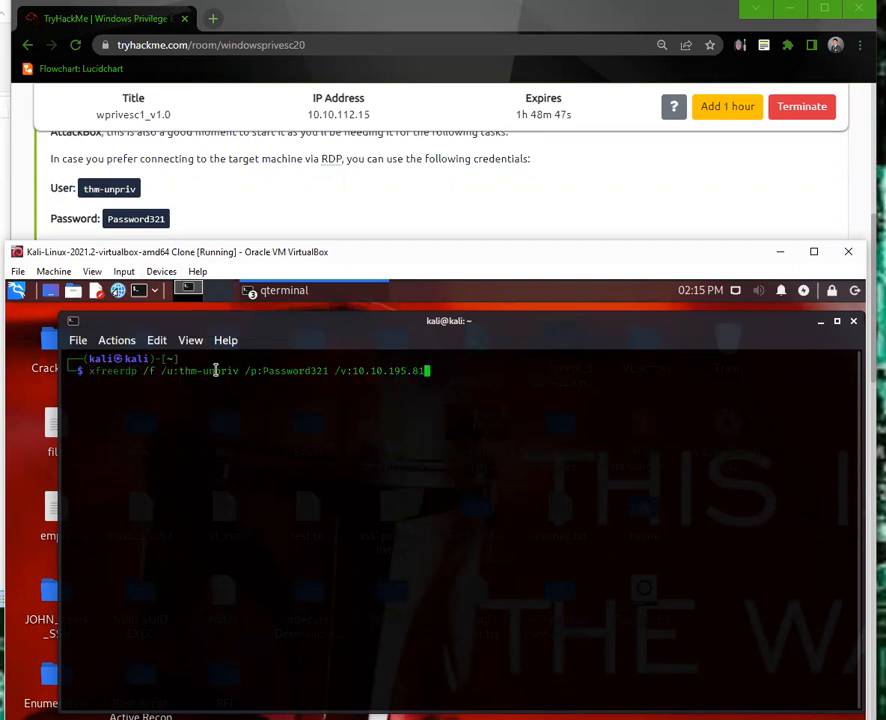
double_click(212, 370)
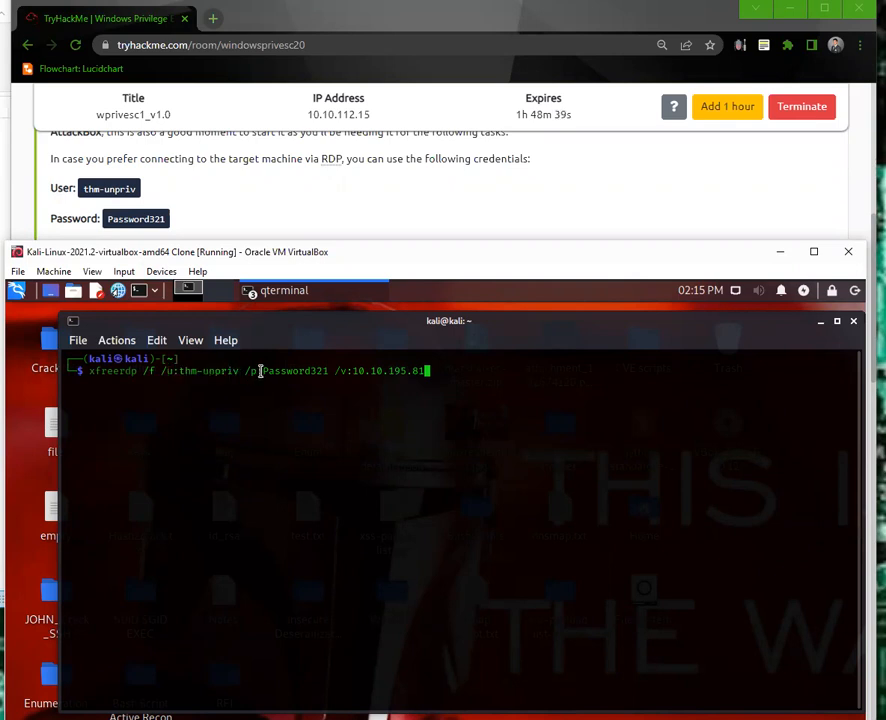
double_click(298, 370)
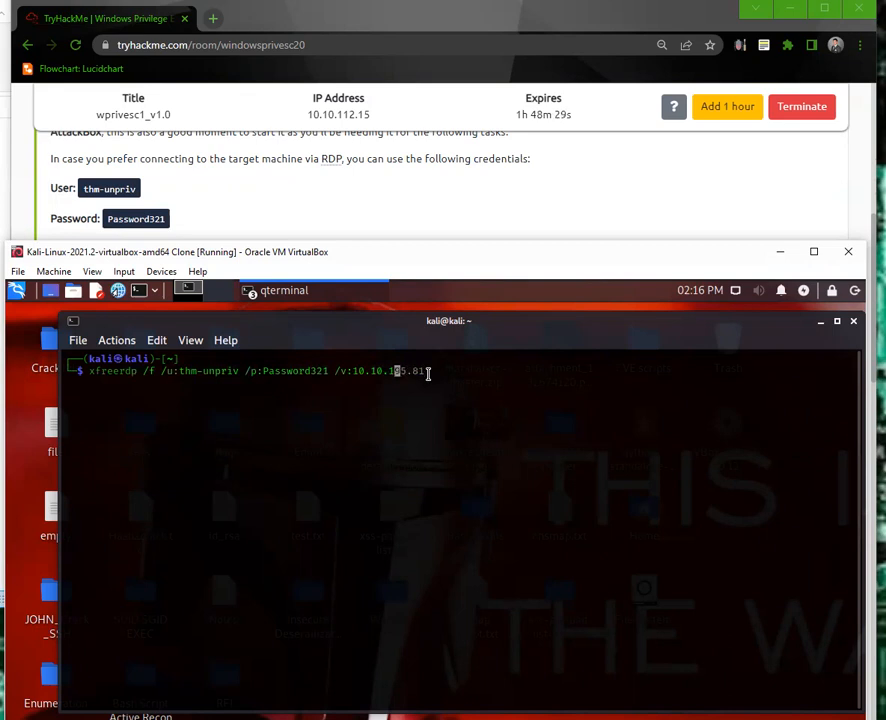
key("BackSpace")
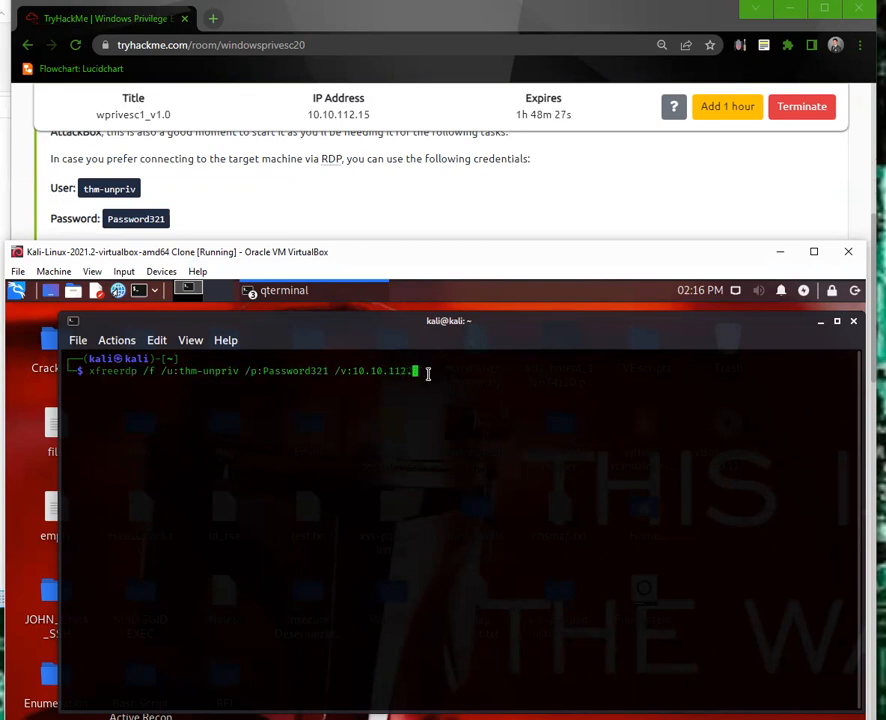
type("15")
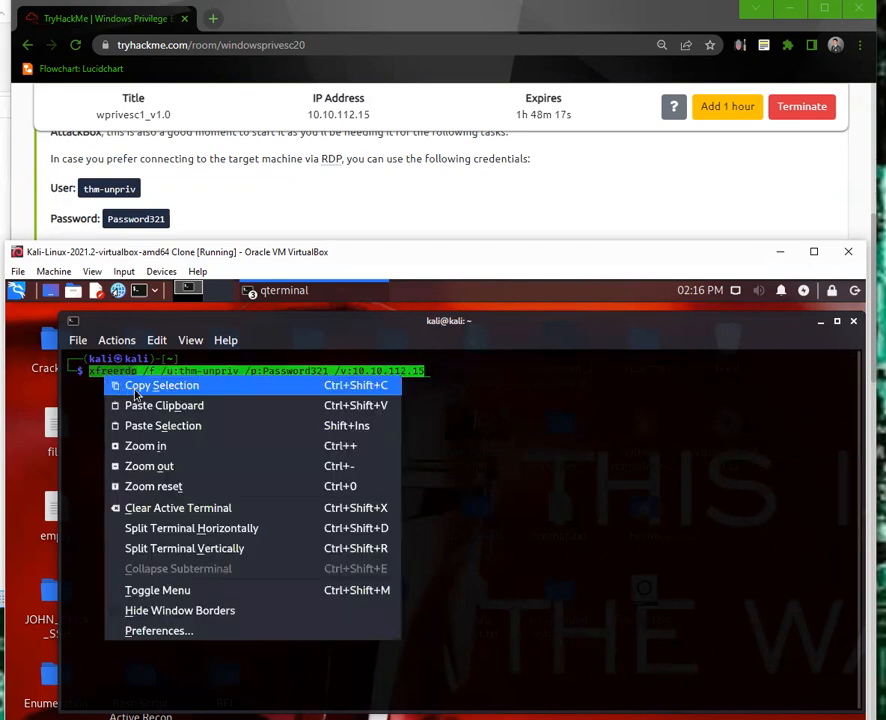
left_click(160, 384)
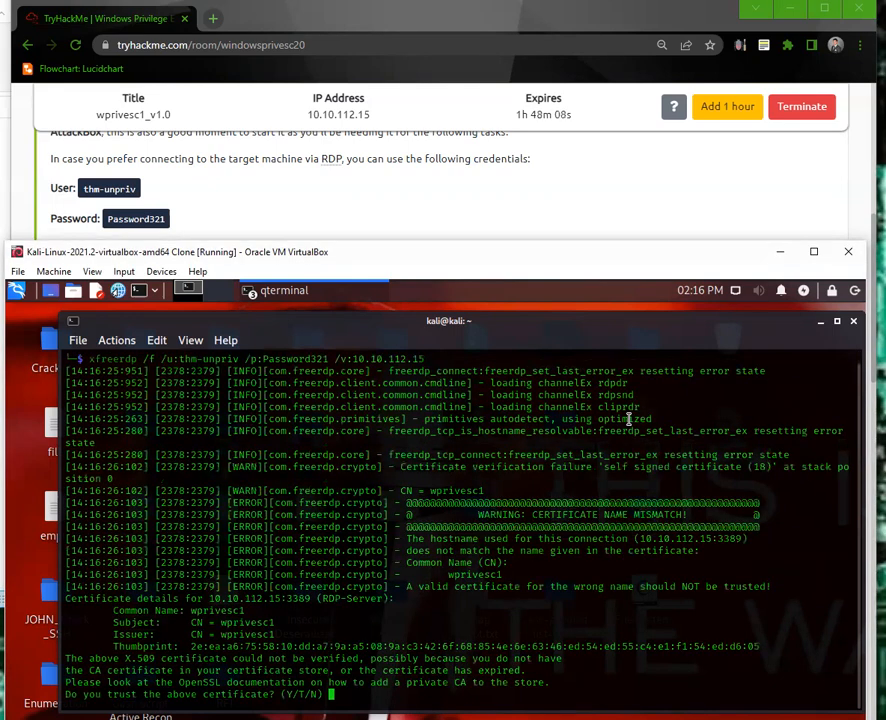
mouse_move(500, 324)
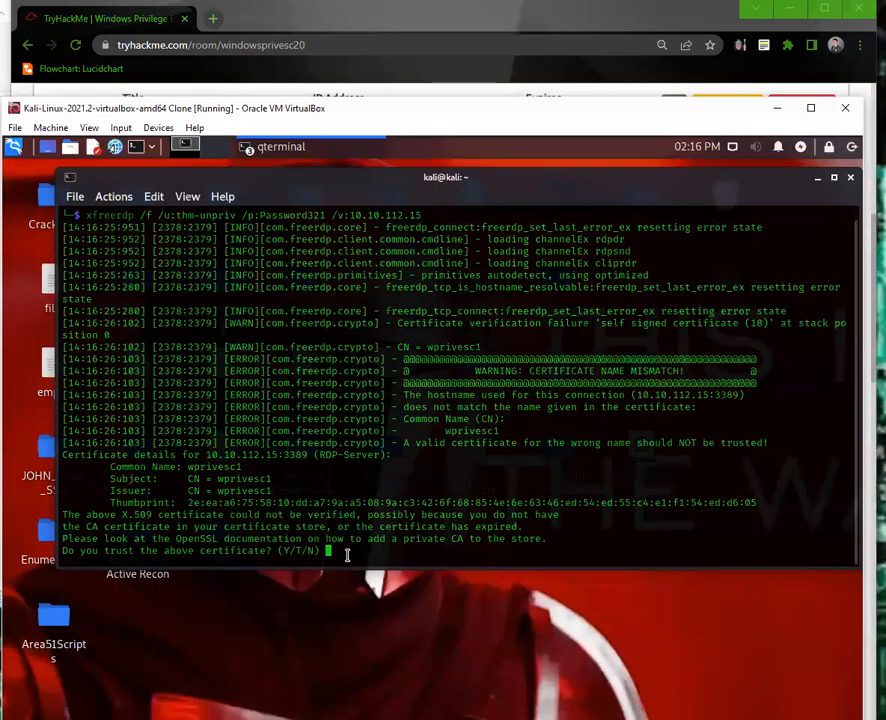
Answer Y to trust the certificate and connect to the wprivesc1 Windows desktop.
type("Y")
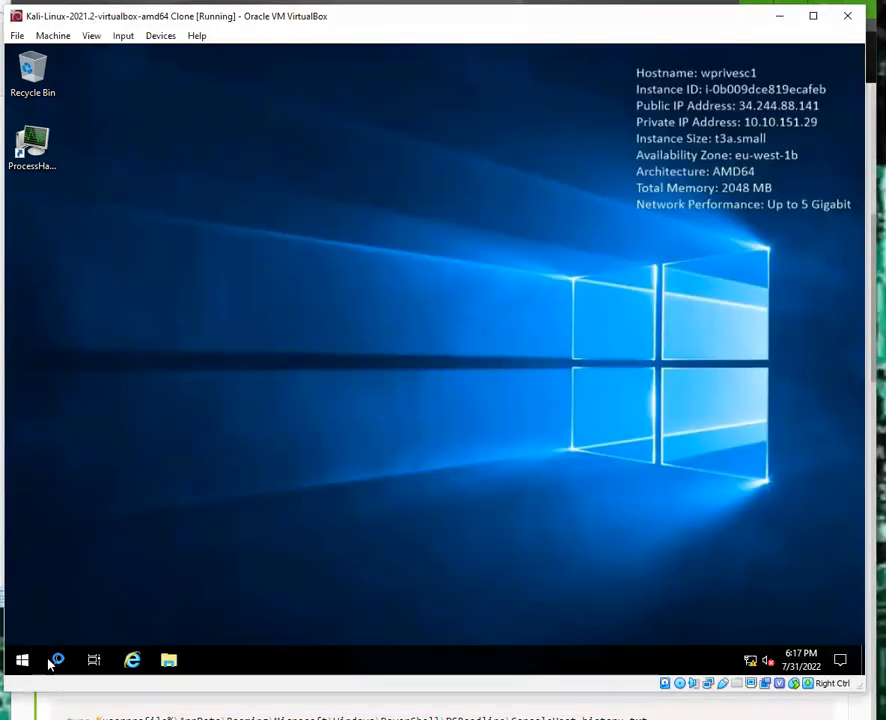
mouse_move(22, 660)
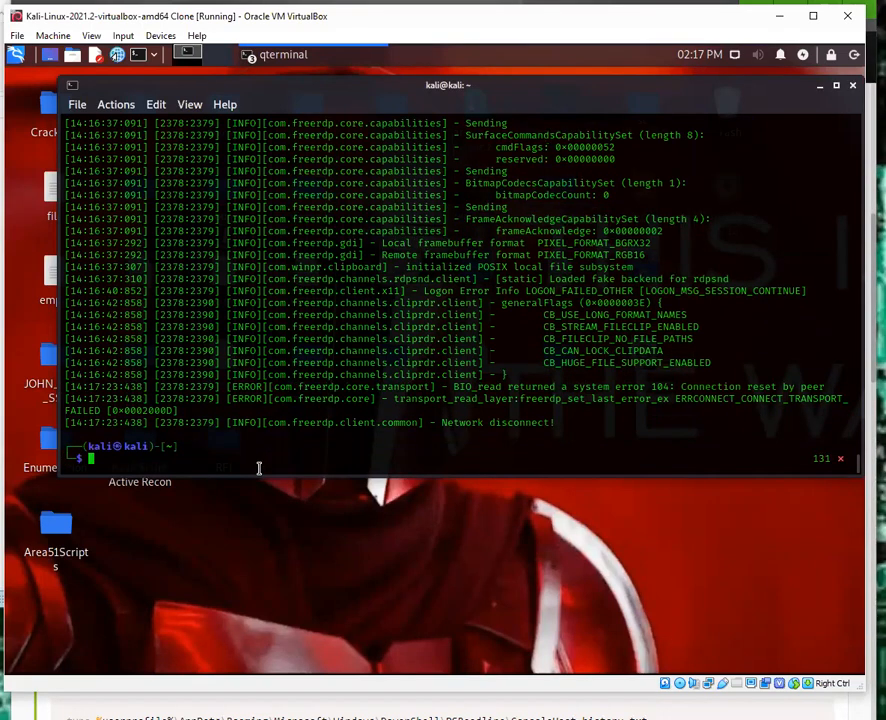
Rerun xfreerdp /f as thm-unpriv against 10.10.112.15 to reconnect the desktop.
type("xfreerdp /f /u:thm-unpriv /p:Password321 /v:10.10.112.15")
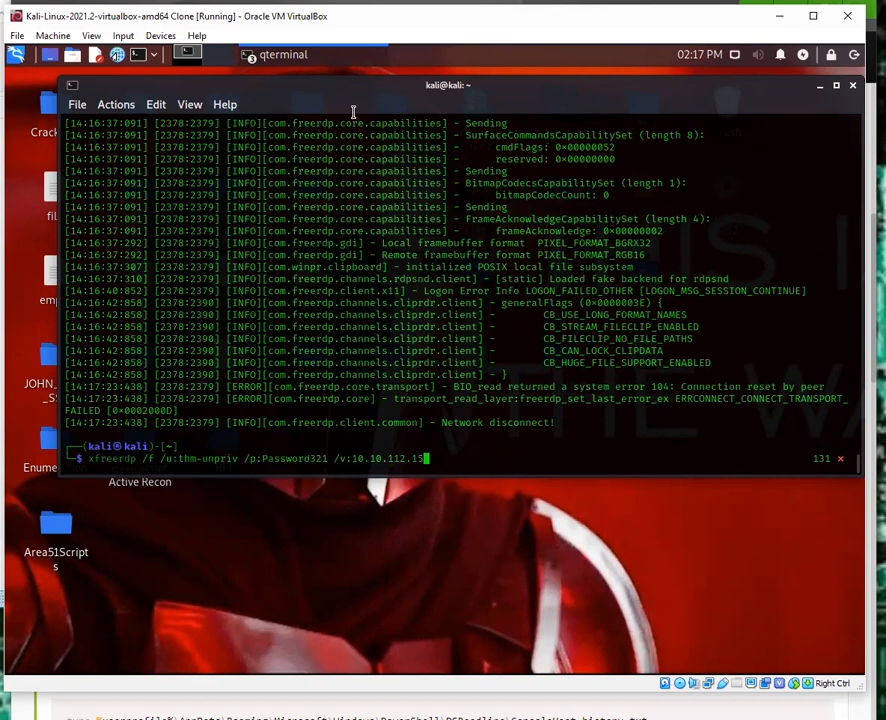
mouse_move(444, 24)
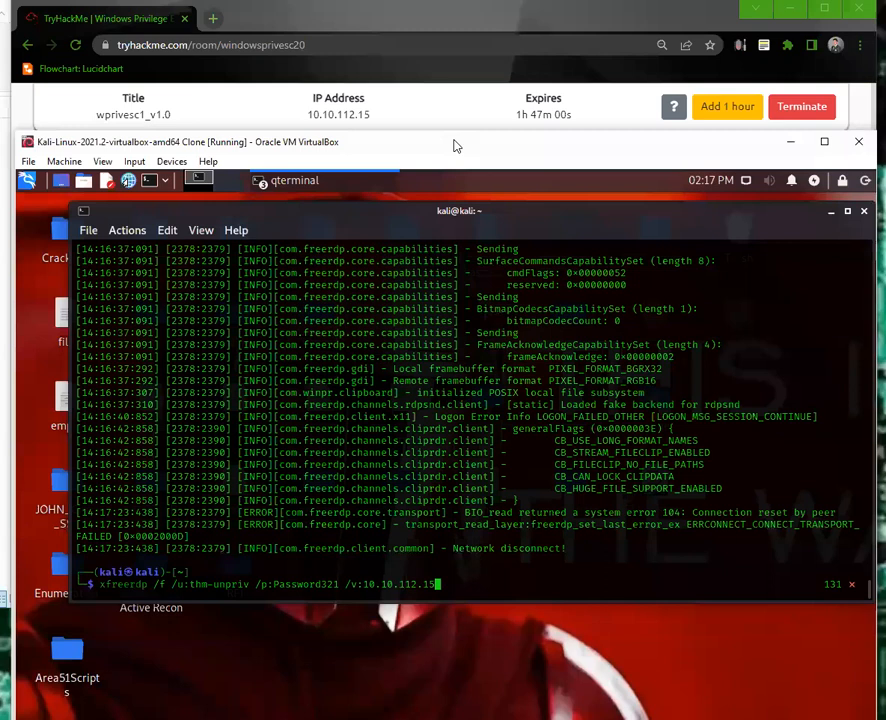
key("Return")
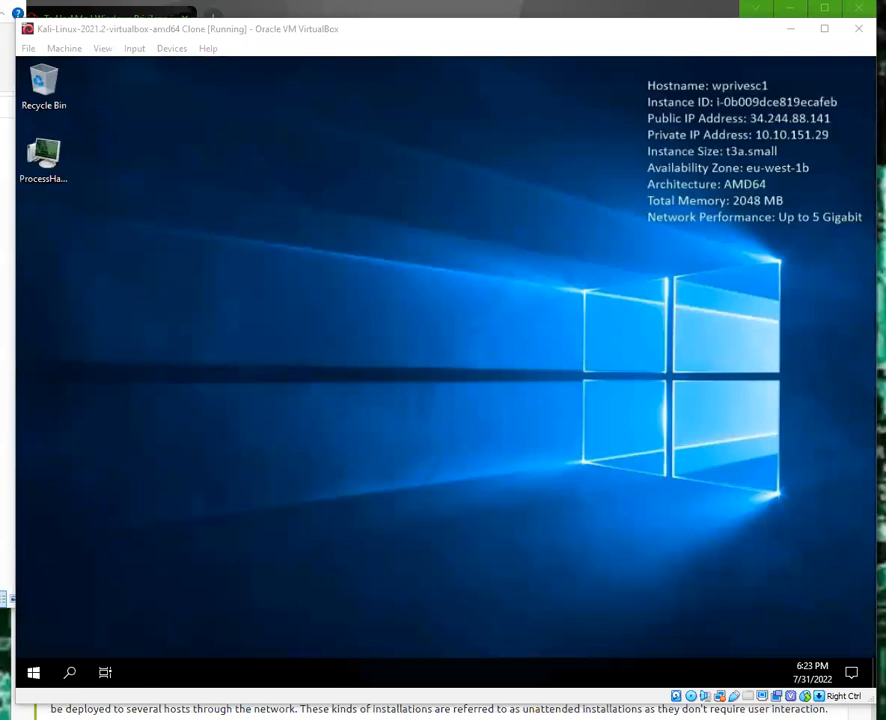
mouse_move(44, 84)
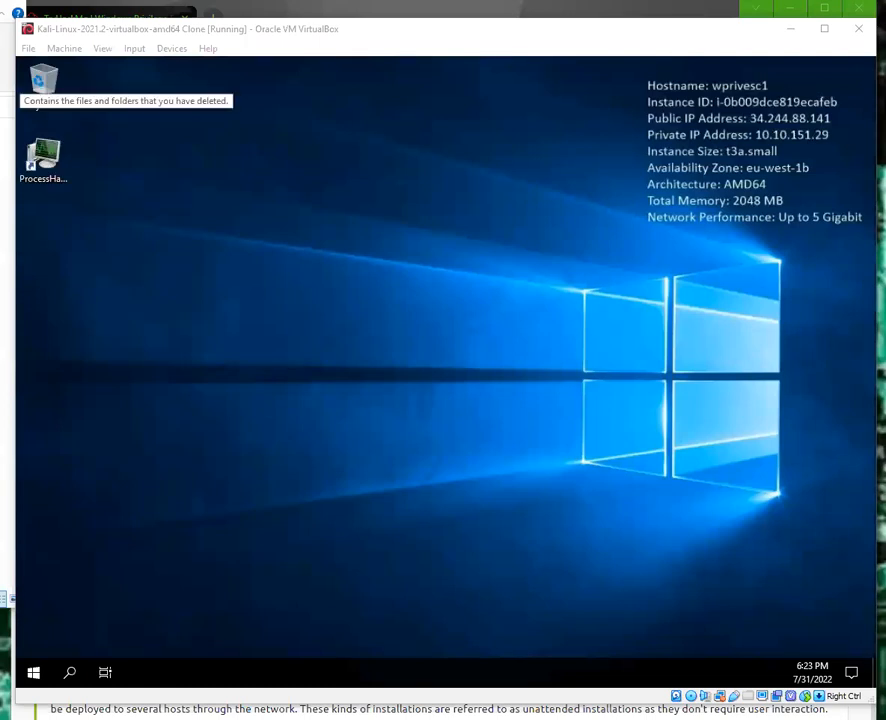
mouse_move(560, 382)
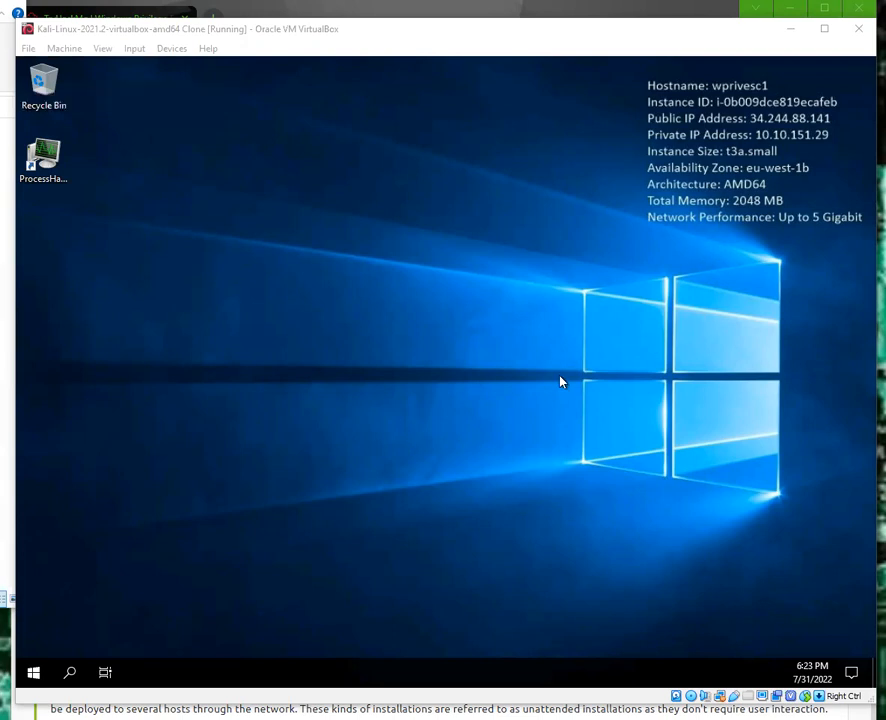
mouse_move(614, 280)
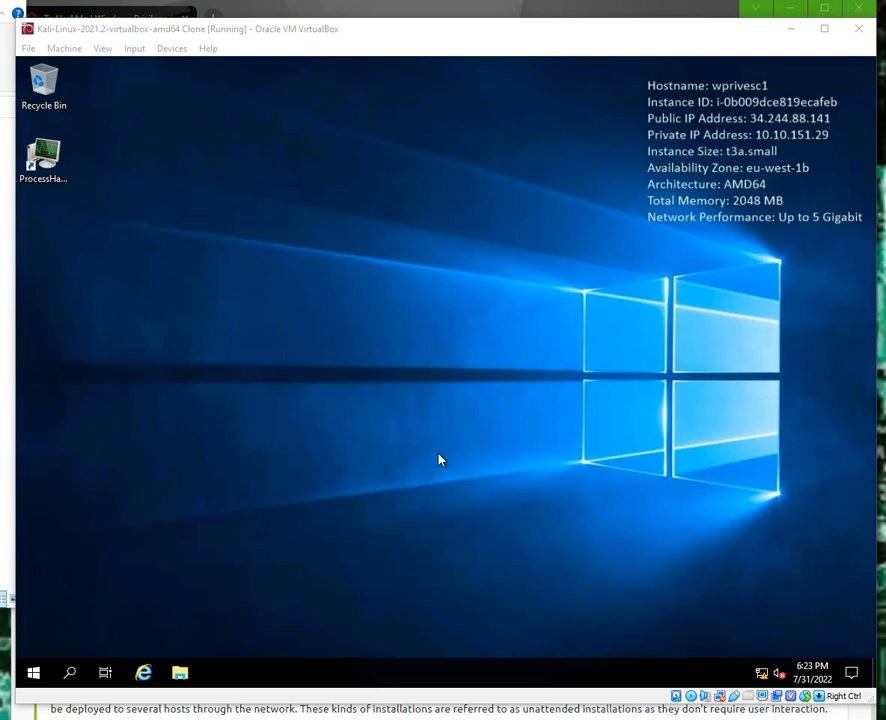
mouse_move(572, 582)
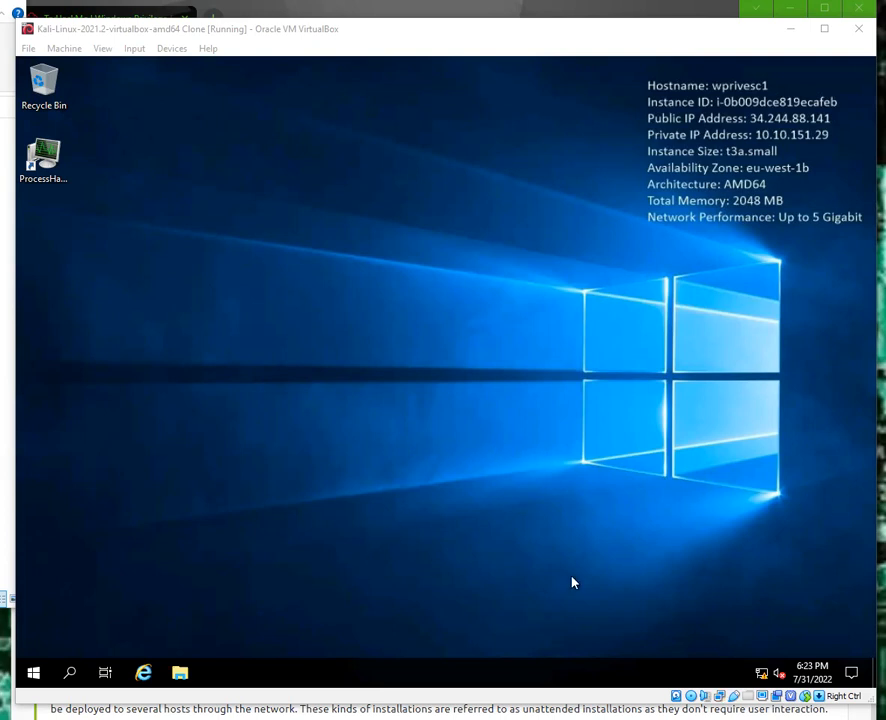
mouse_move(576, 580)
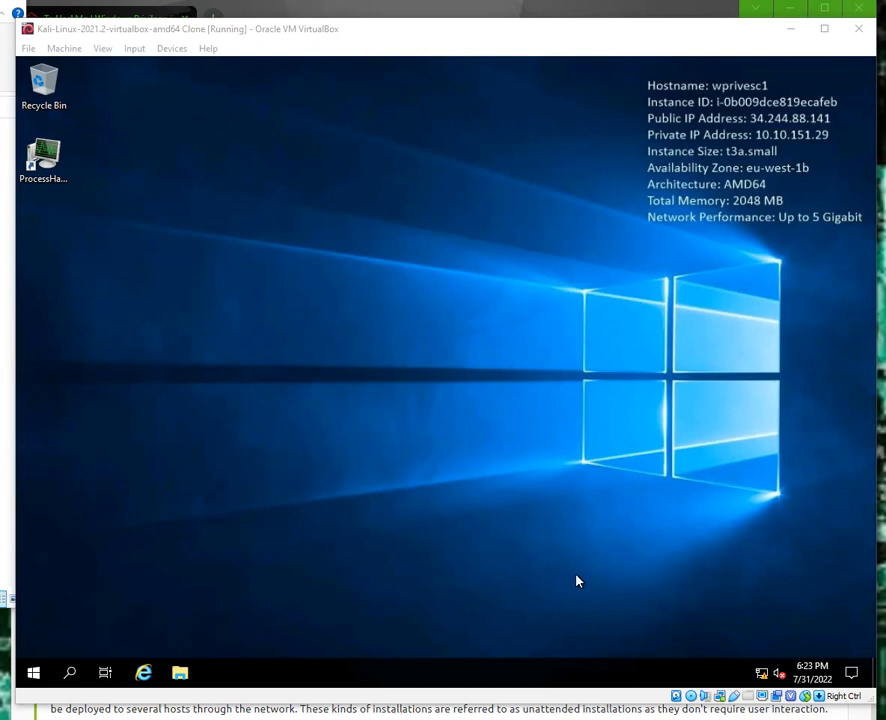
mouse_move(580, 576)
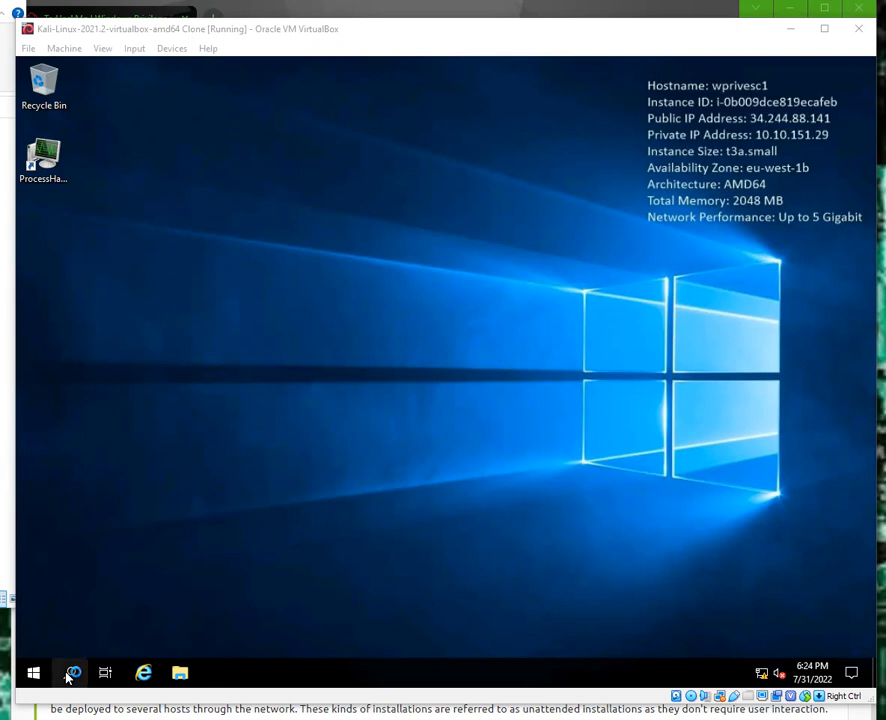
mouse_move(68, 672)
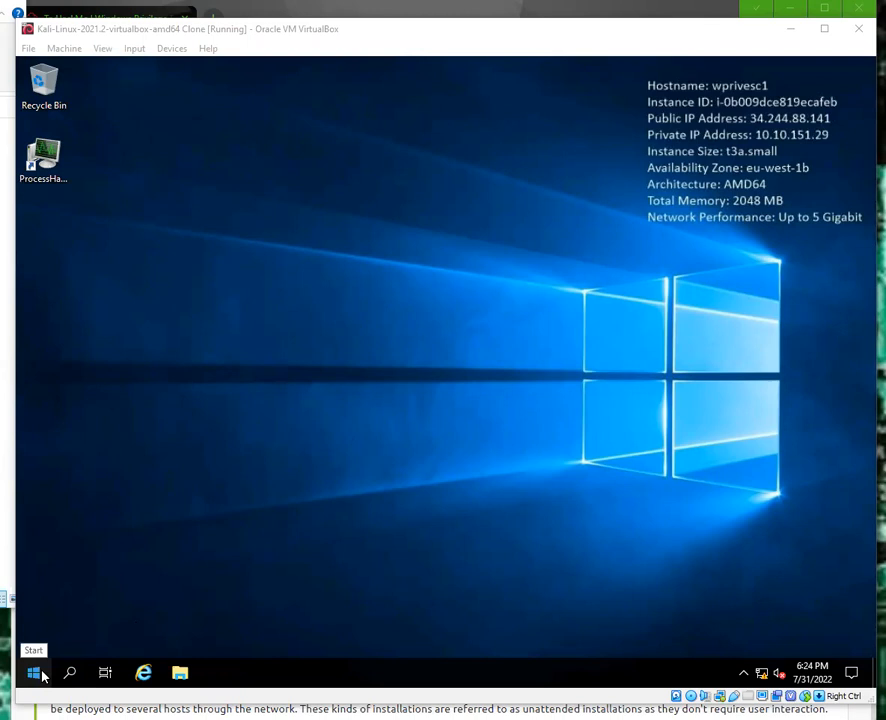
Launch Command Prompt from the Start menu search for cmd.
left_click(32, 672)
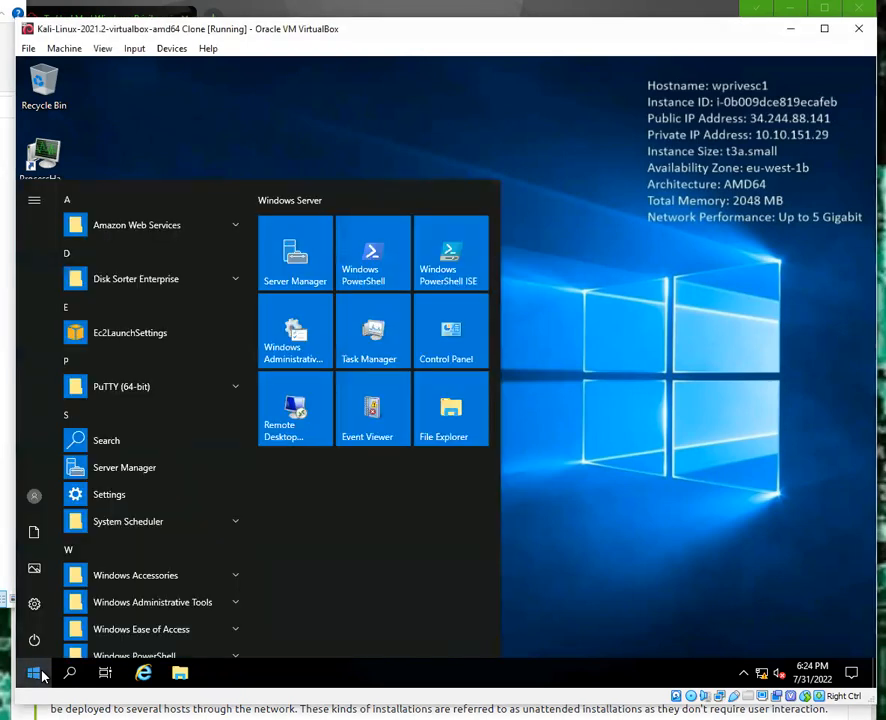
left_click(32, 672)
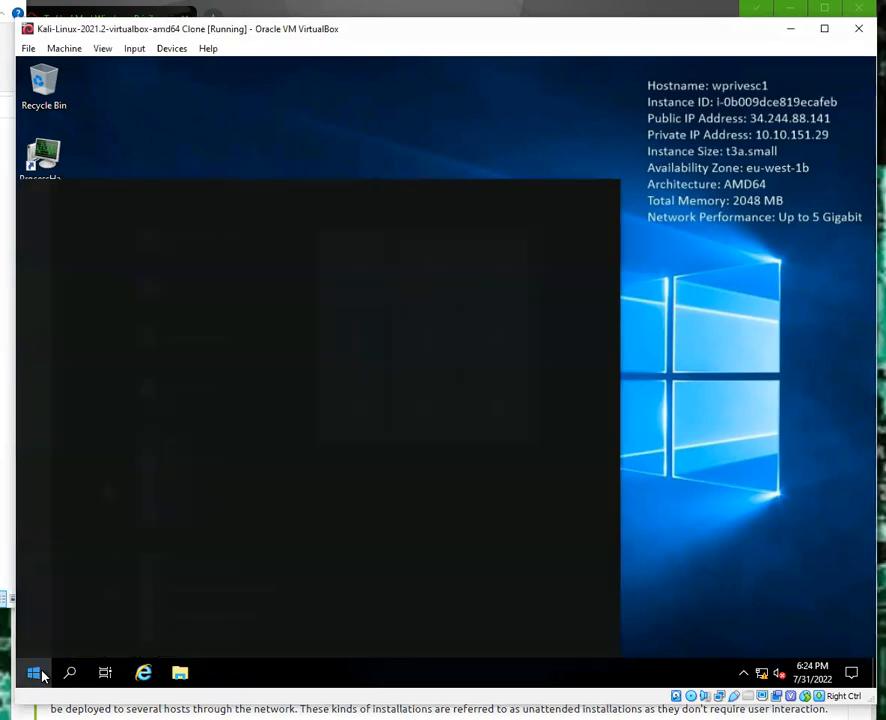
type("cmd")
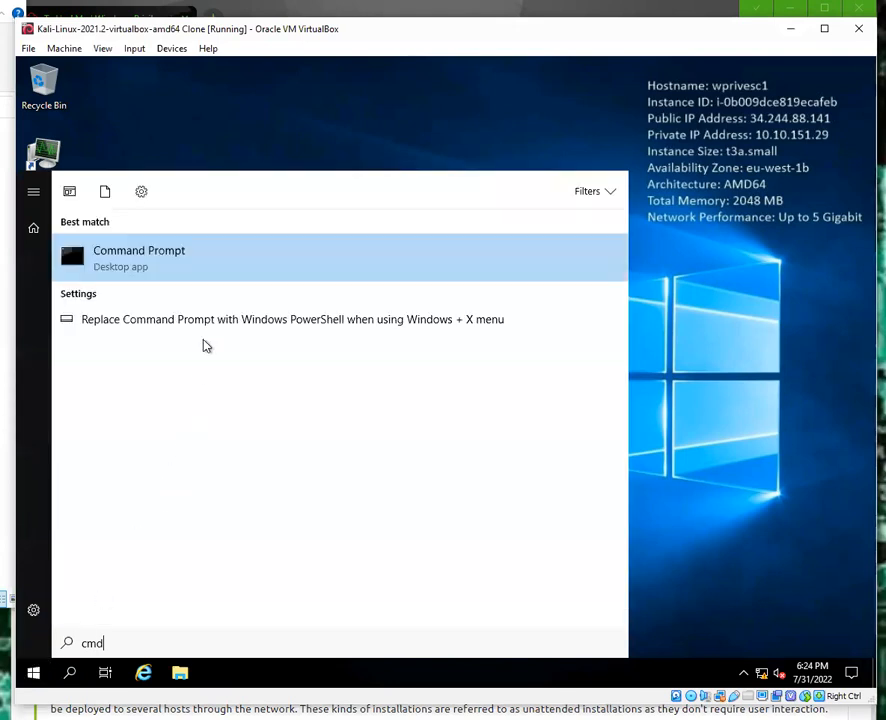
left_click(140, 256)
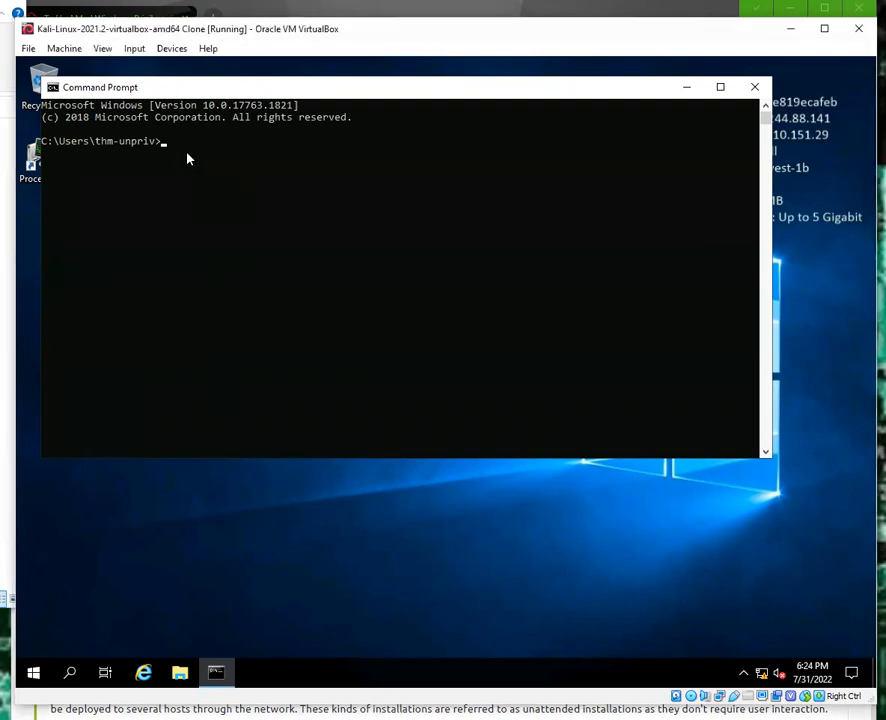
mouse_move(266, 166)
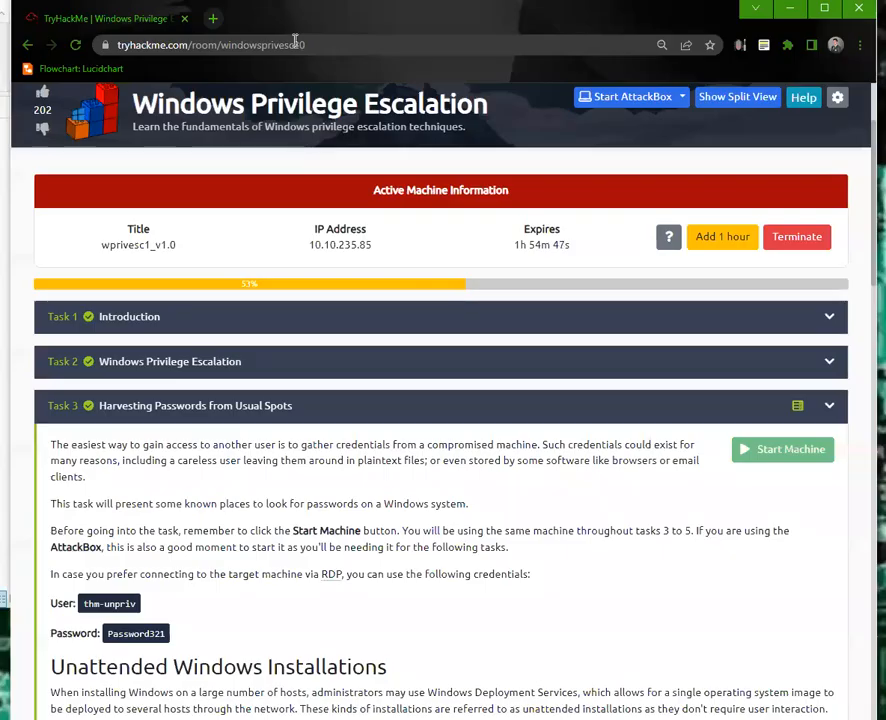
Select the type %userprofile%...ConsoleHost_history.txt command in the Powershell History section for copying.
scroll("down", 3)
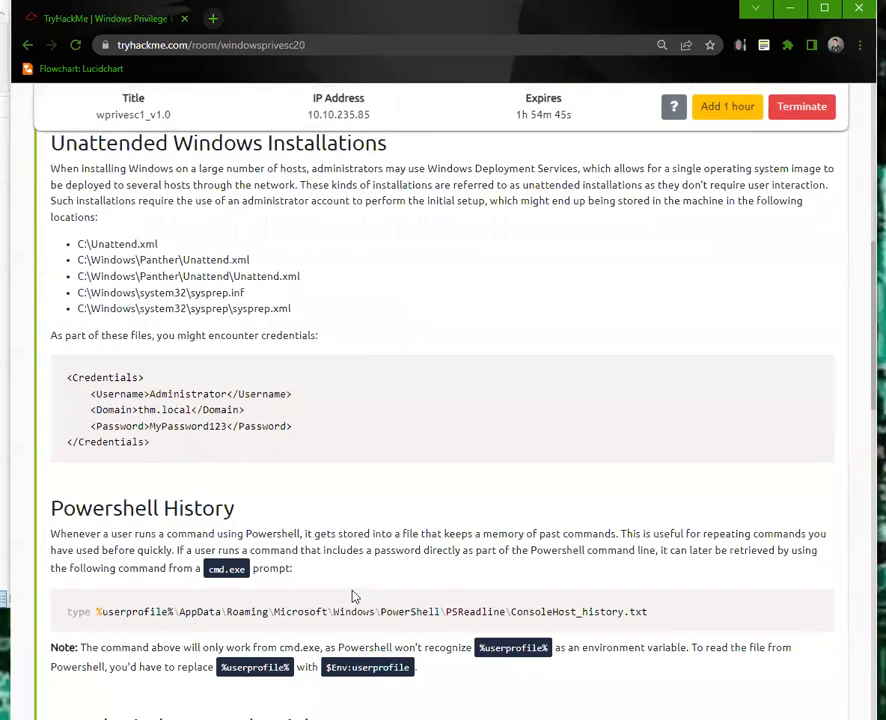
scroll("down", 3)
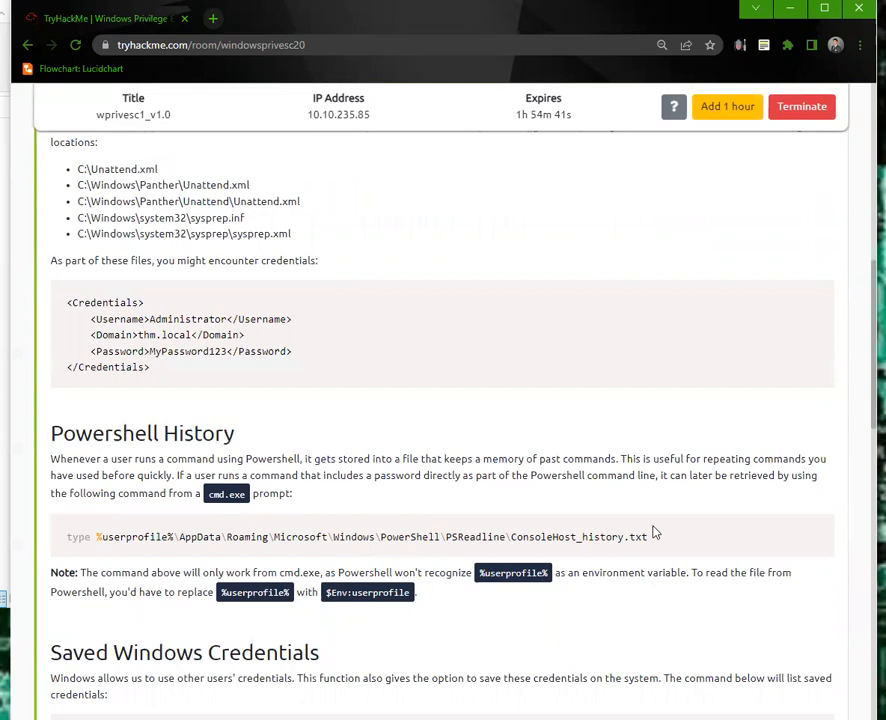
triple_click(356, 536)
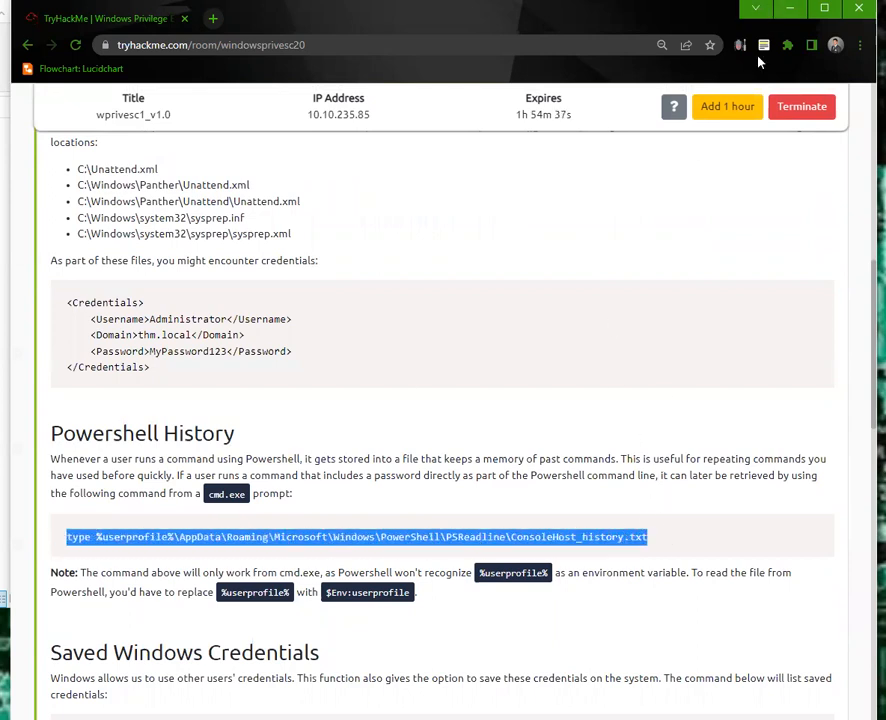
mouse_move(790, 8)
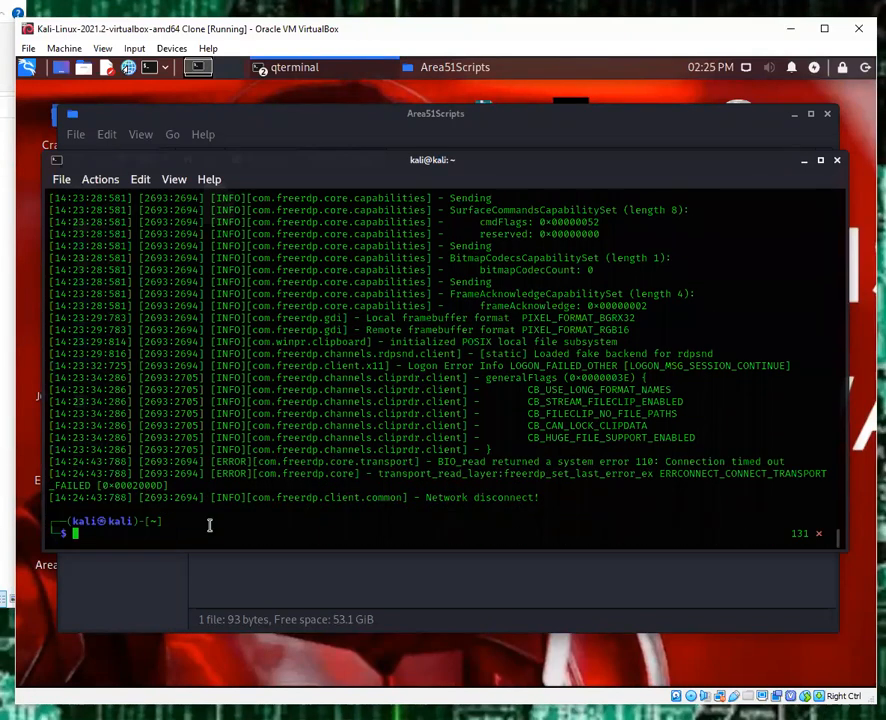
mouse_move(212, 512)
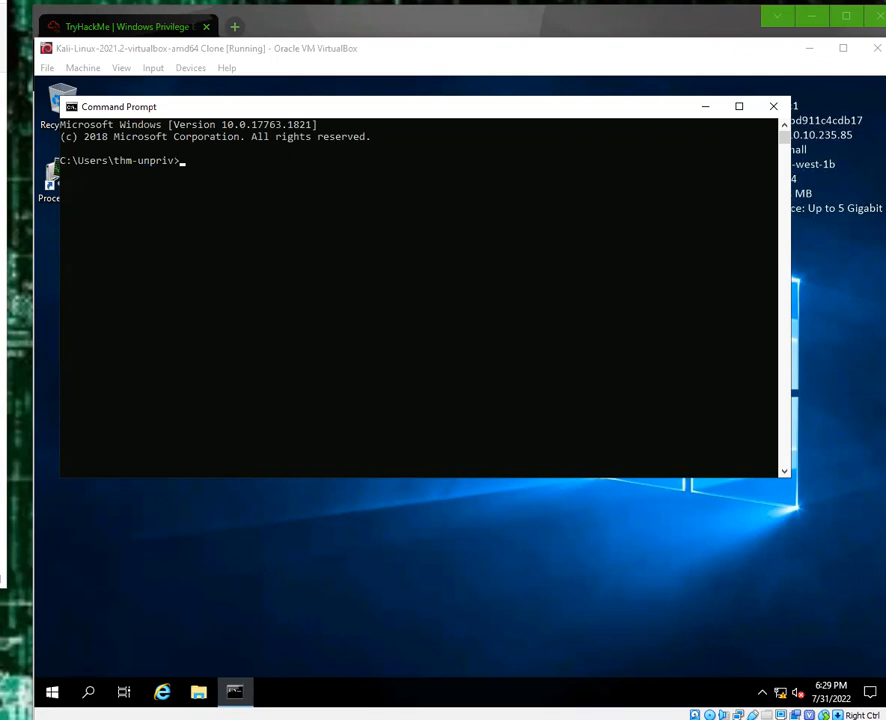
Print ConsoleHost_history.txt, exposing the cmdkey entry with julia.jones's thmdc.local credentials.
type("type %userprofile%\\AppData\\Roaming\\Microsoft\\Windows\\PowerShell\\PSReadline\\ConsoleHost_history.txt")
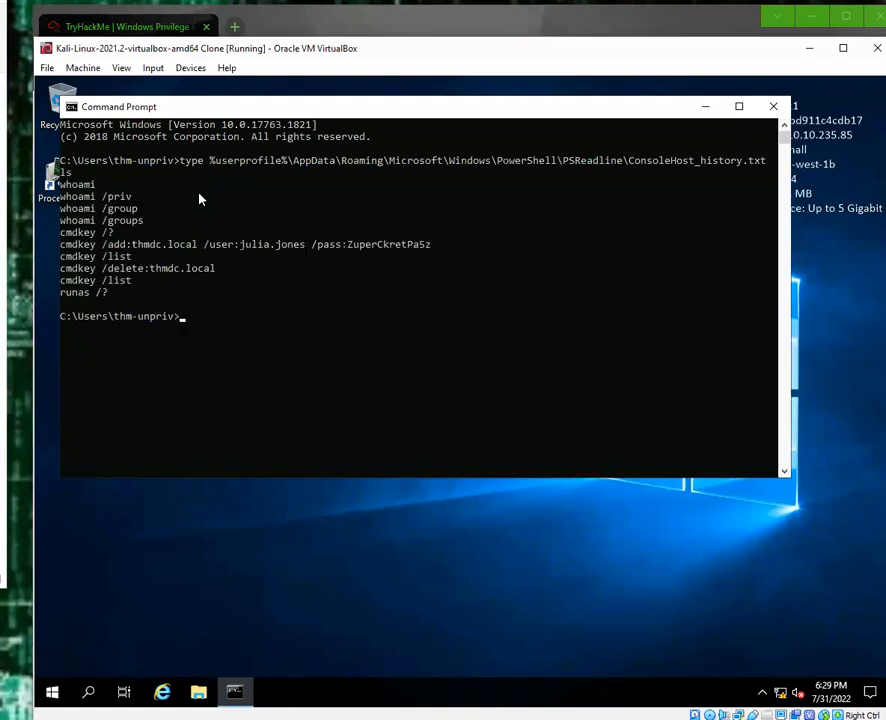
mouse_move(252, 256)
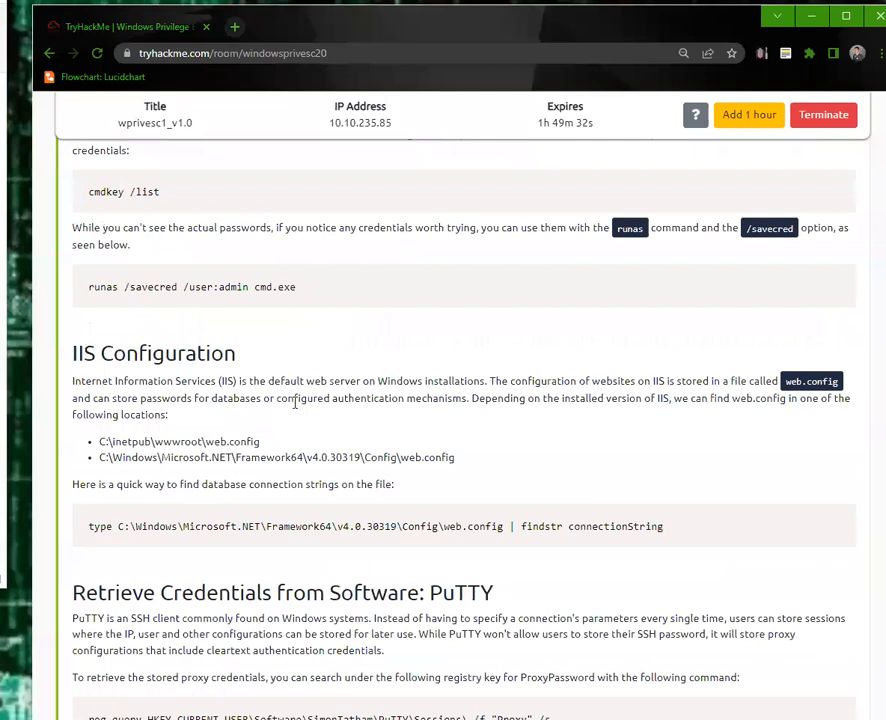
Scroll to the 'Answer the questions below' section showing the answered questions.
scroll("down", 3)
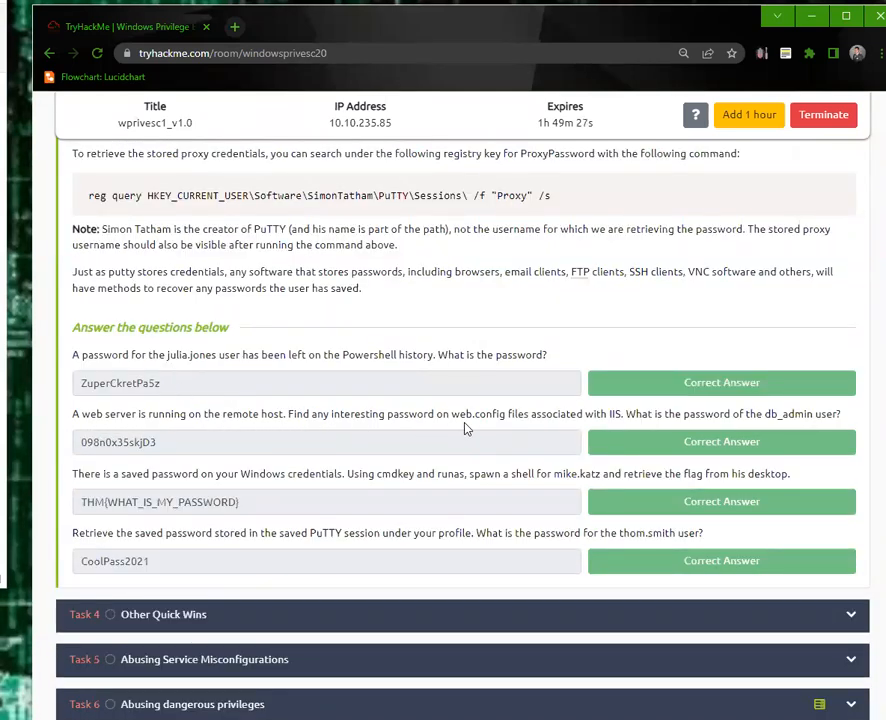
mouse_move(500, 76)
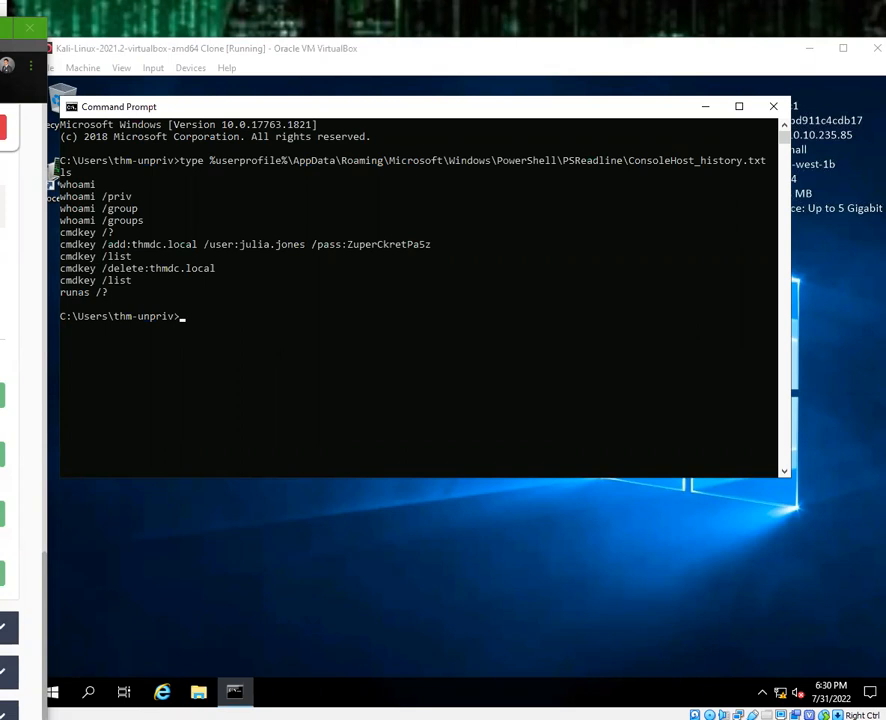
mouse_move(348, 320)
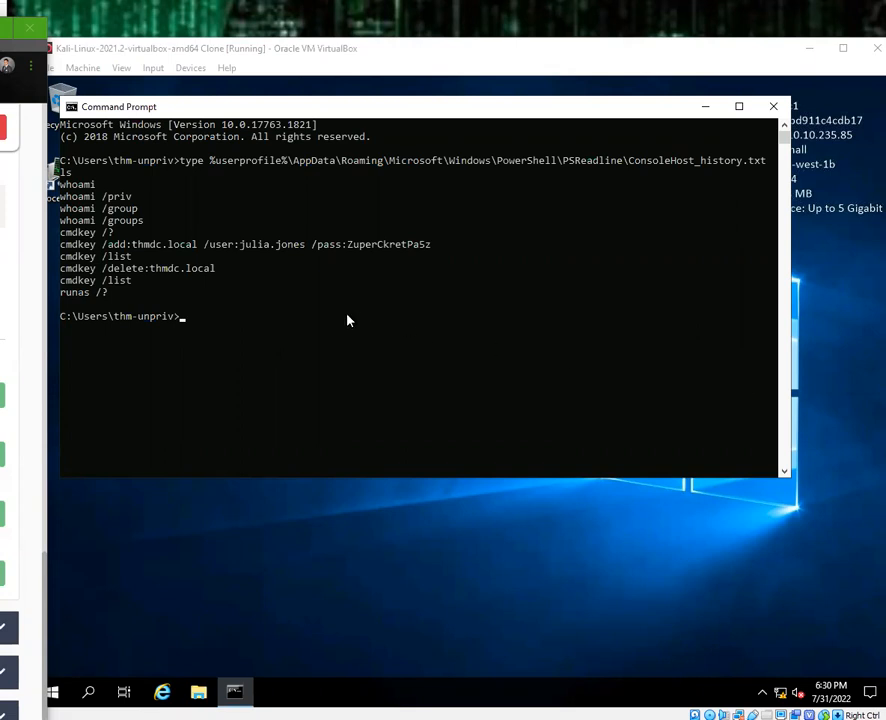
Search the Framework64 v4.0.30319 web.config for connectionString, exposing the db_admin password.
type("type C:\\Windows\\Microsoft.NET\\Framework64\\v4.0.30319\\Config\\web.config | findstr connectionString")
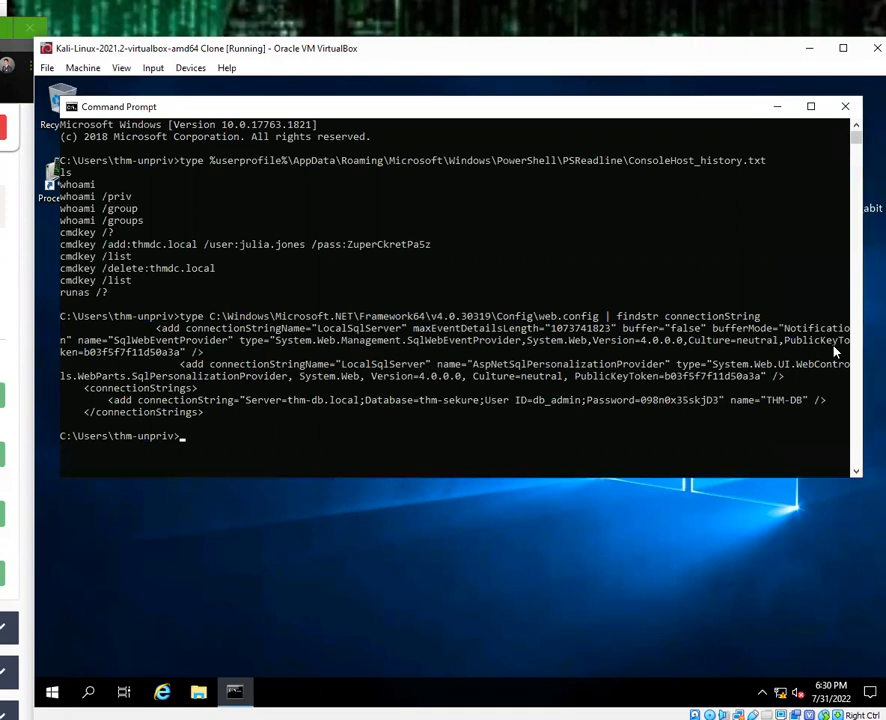
mouse_move(536, 390)
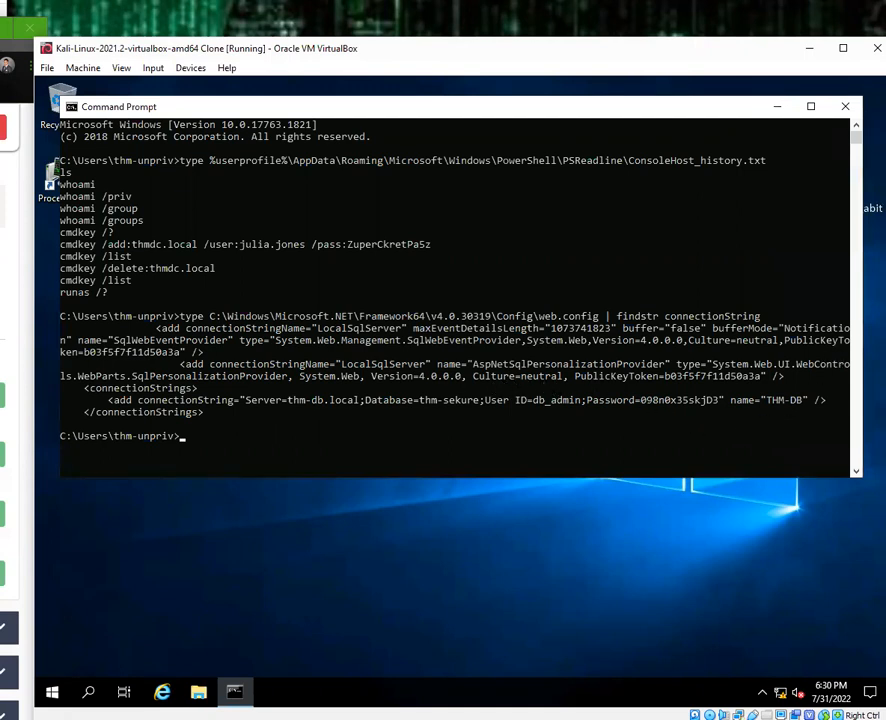
mouse_move(644, 408)
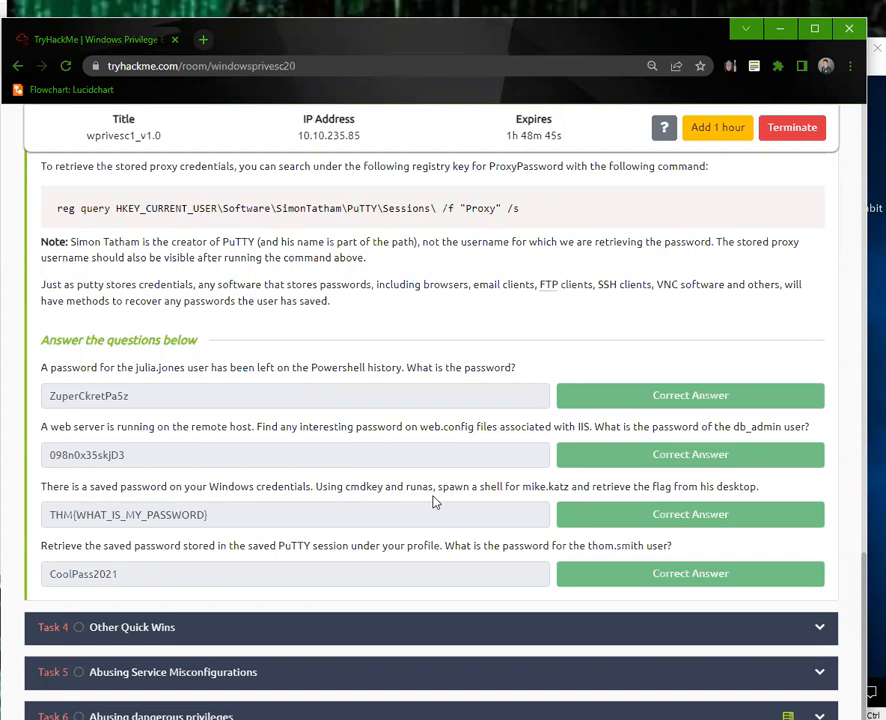
mouse_move(512, 500)
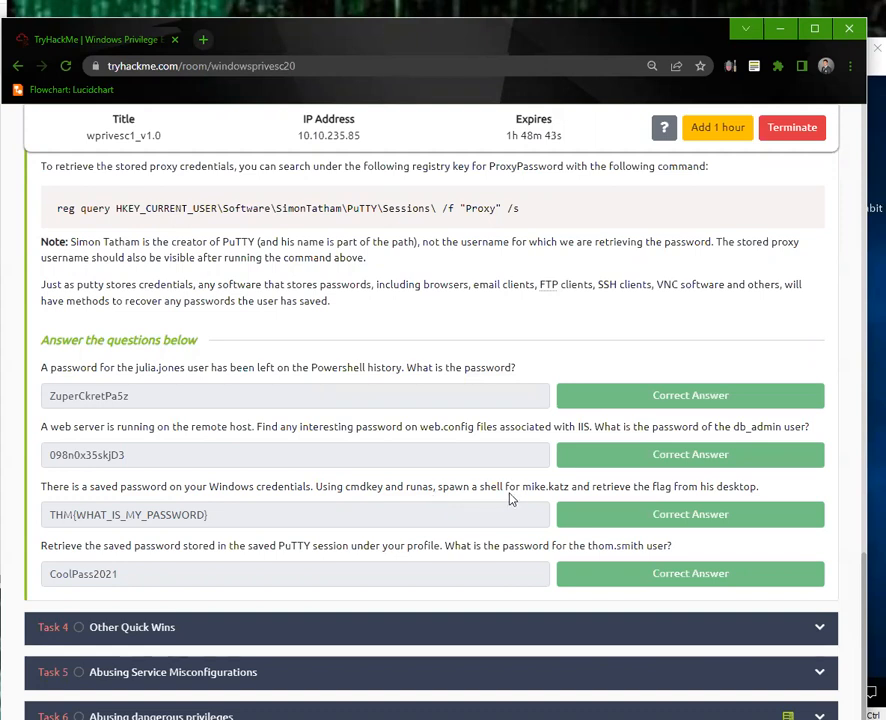
mouse_move(152, 512)
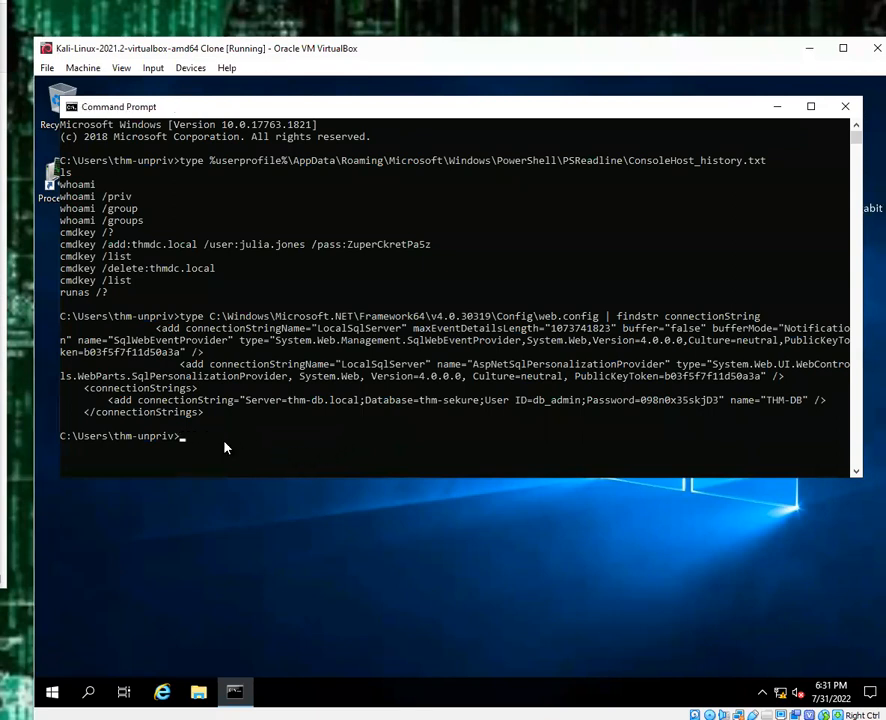
type("cmdkey /list")
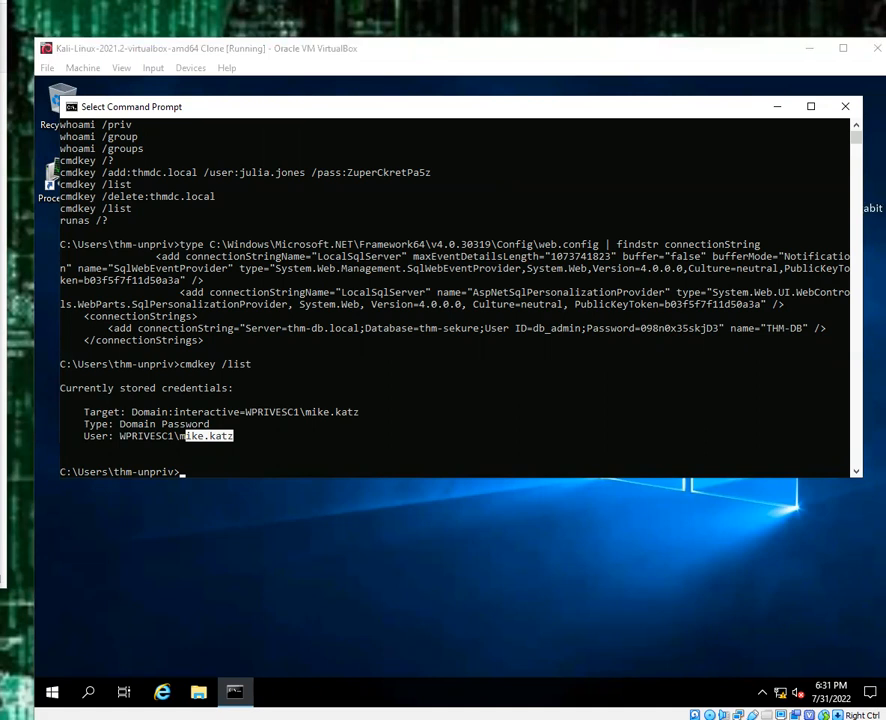
mouse_move(226, 472)
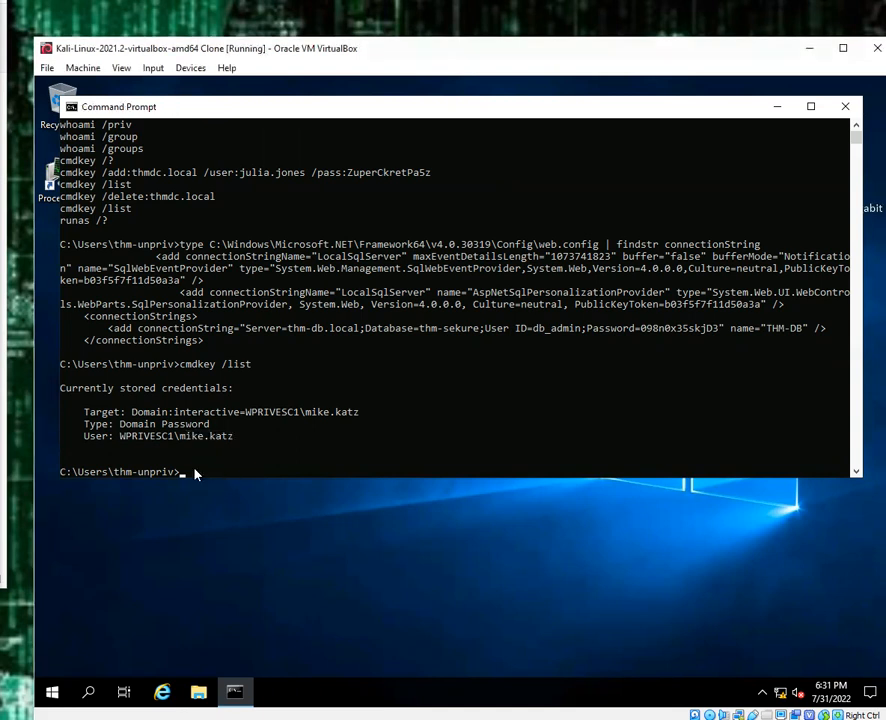
type("ike.katz")
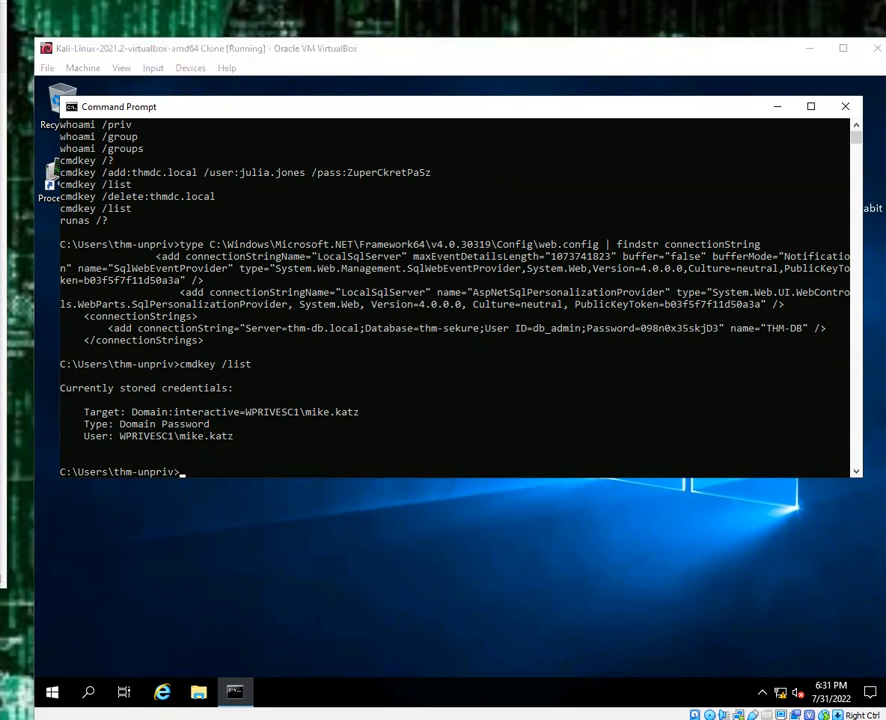
mouse_move(800, 360)
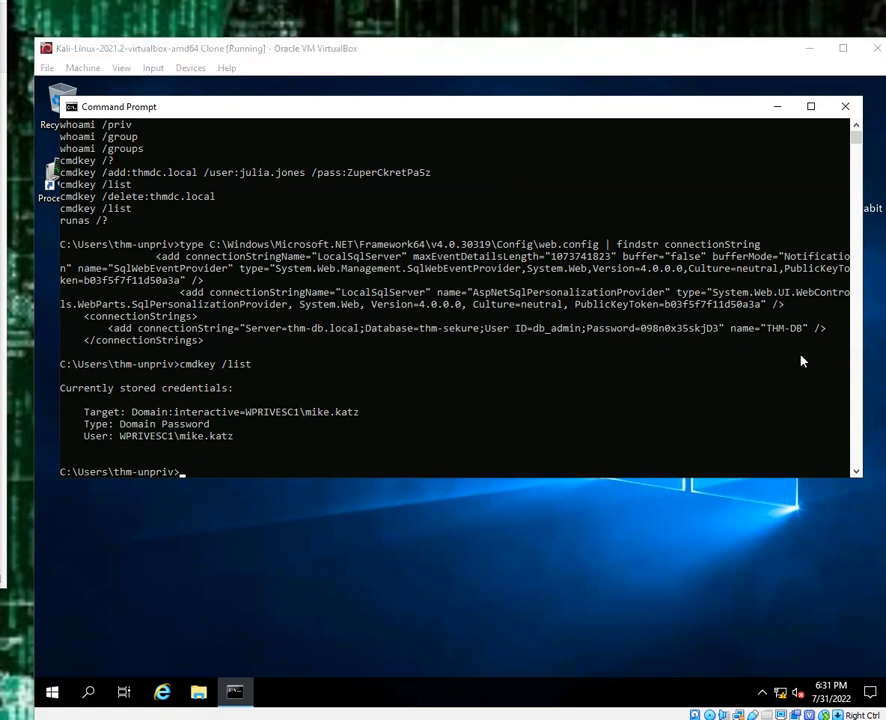
Start a cmd.exe shell as mike.katz with runas /savecred, clearing a doubled paste first.
type("runas /savecred /user:mike.katz cmd.exerunas /savecred /user:mike.katz cmd.exe")
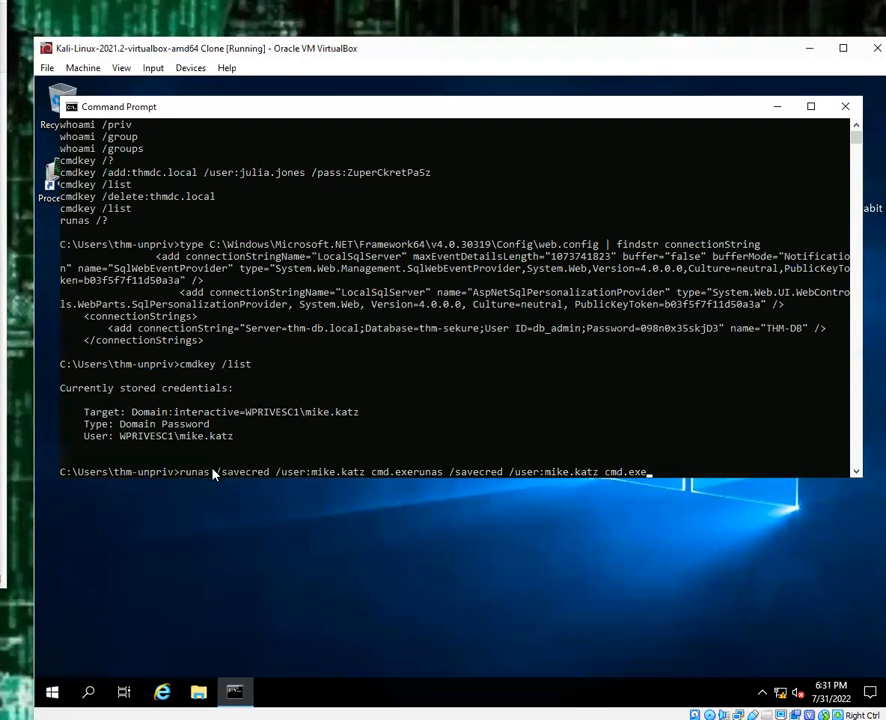
key("BackSpace")
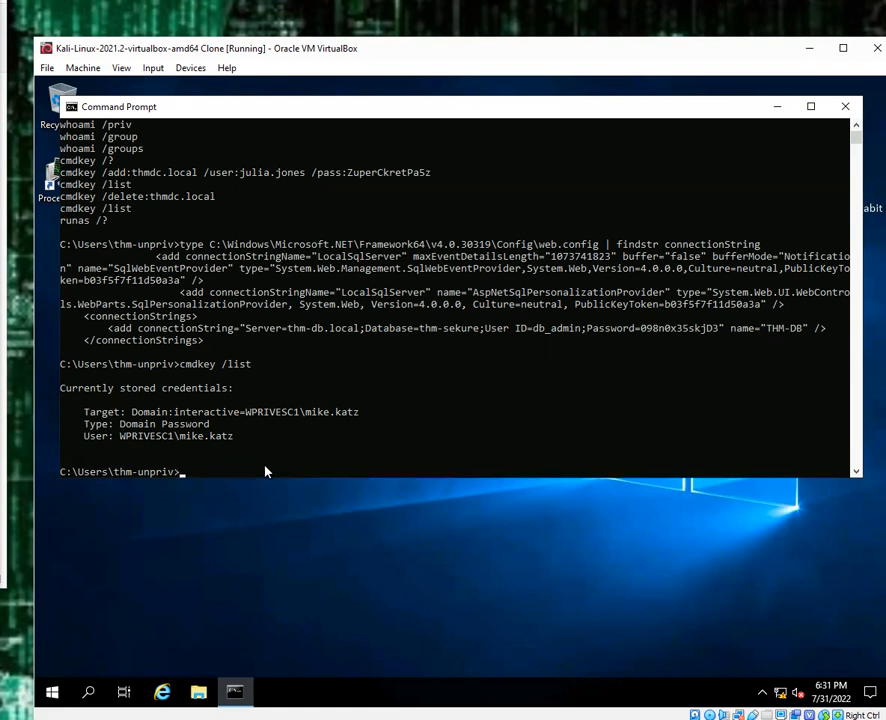
type("runas /savecred /user:mike.katz cmd.exe")
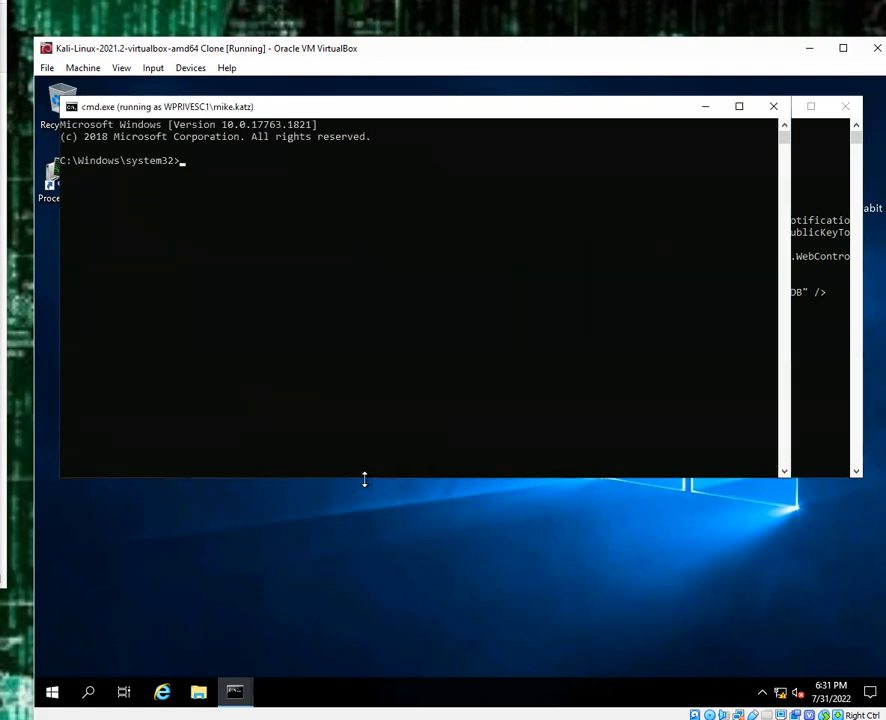
mouse_move(438, 192)
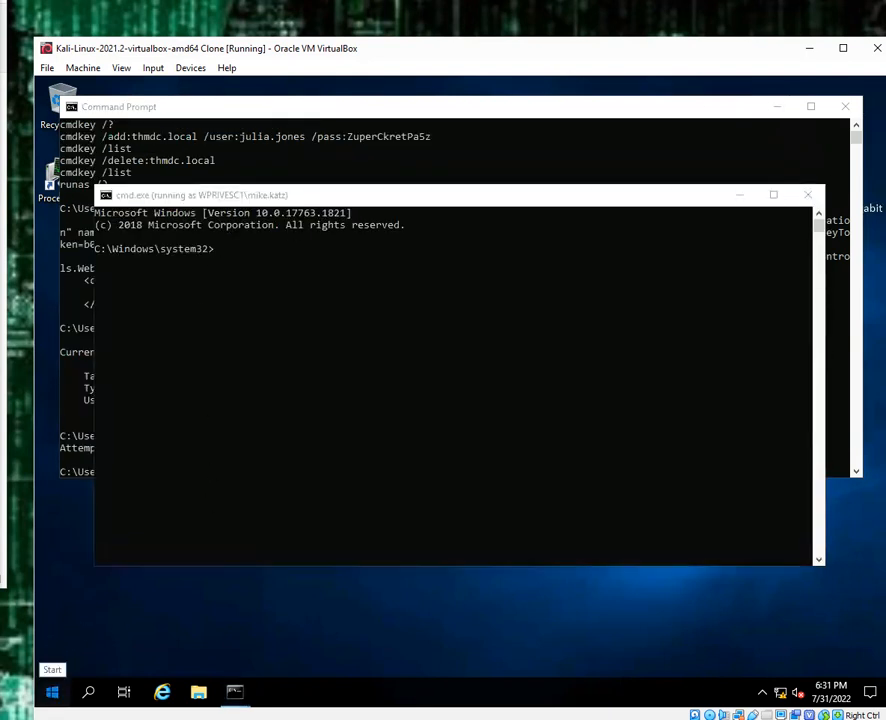
left_click(52, 692)
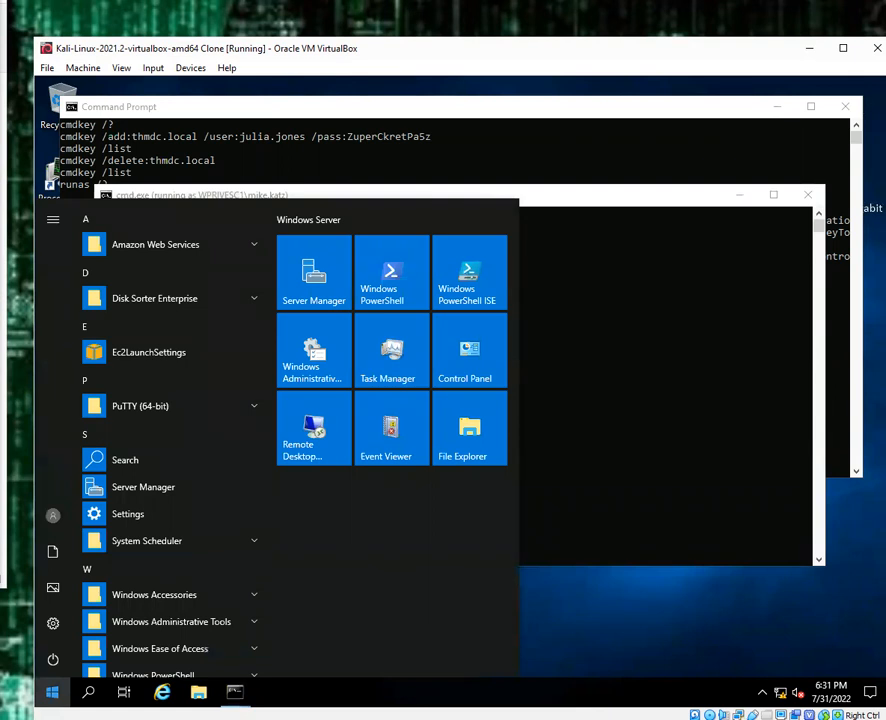
type("run")
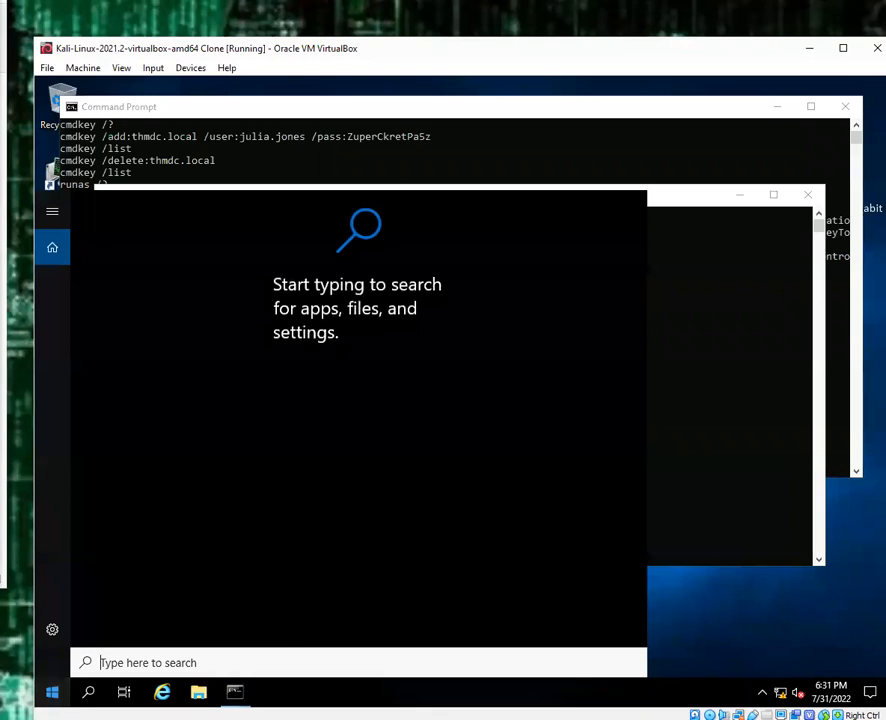
right_click(148, 662)
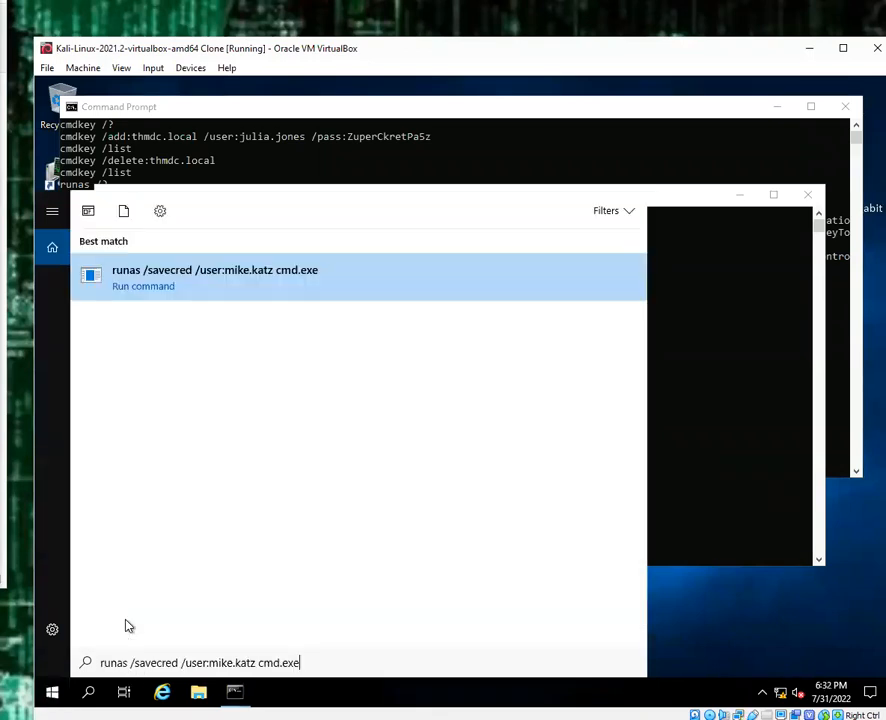
key("enter")
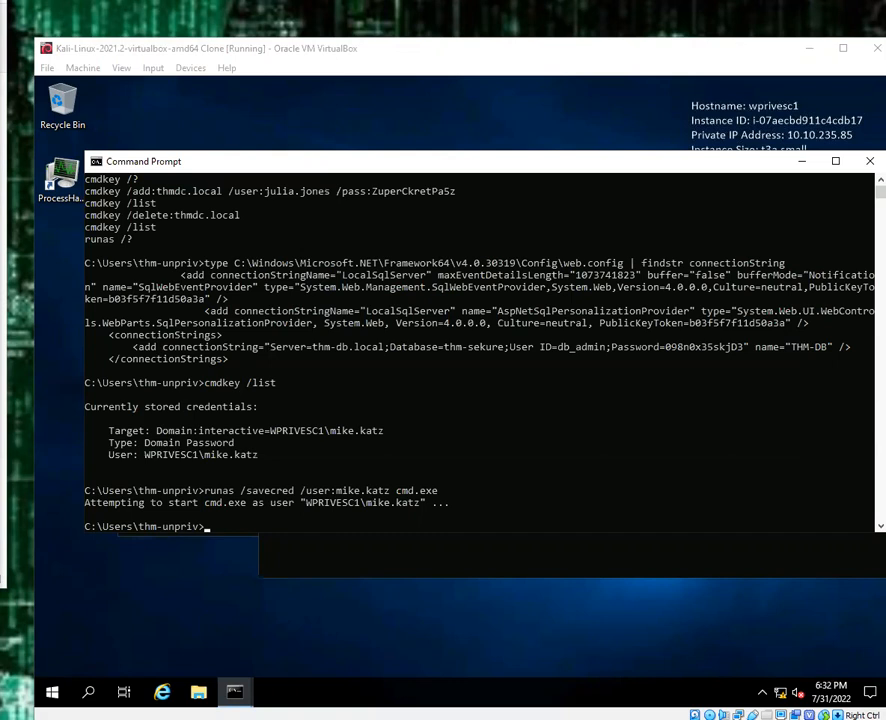
mouse_move(280, 520)
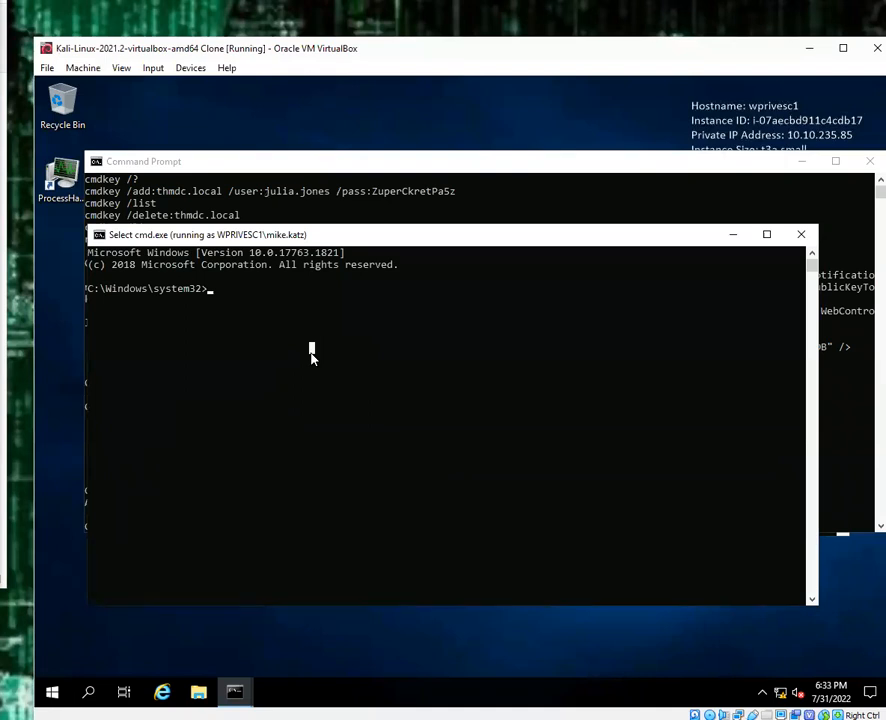
type("cd")
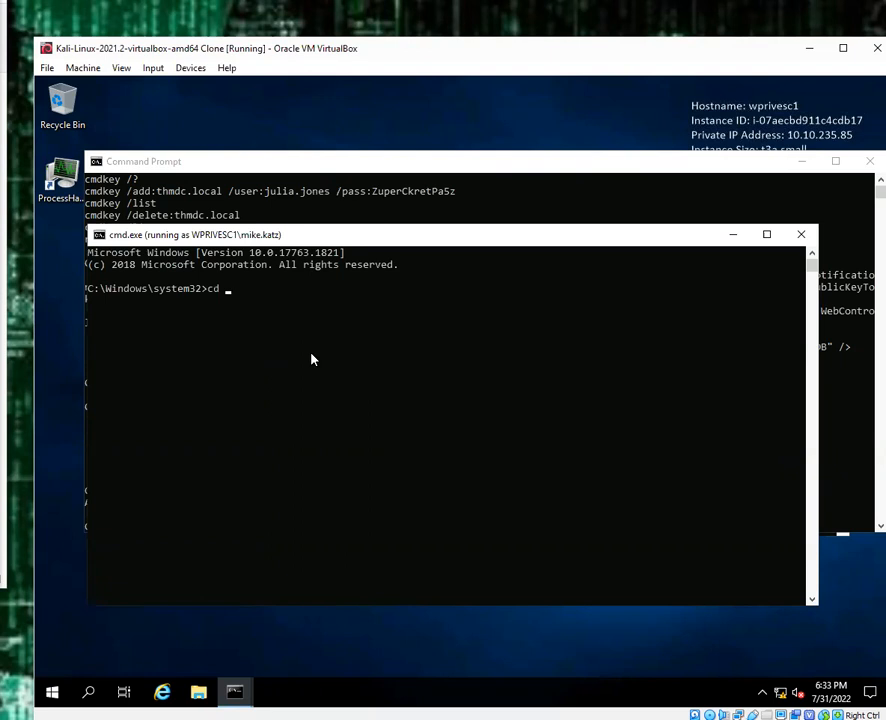
type("\\users")
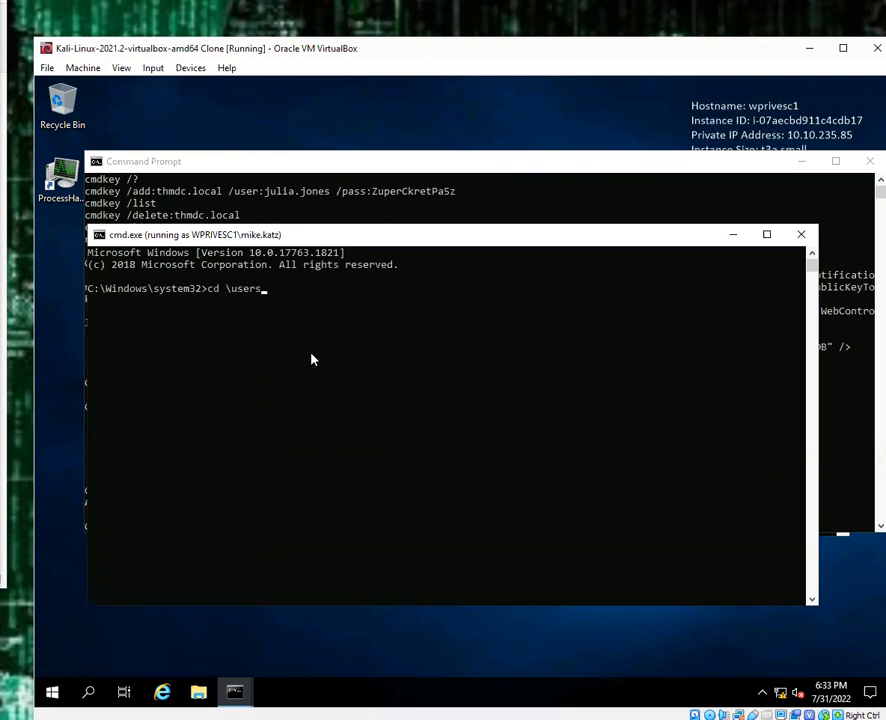
type("\\m")
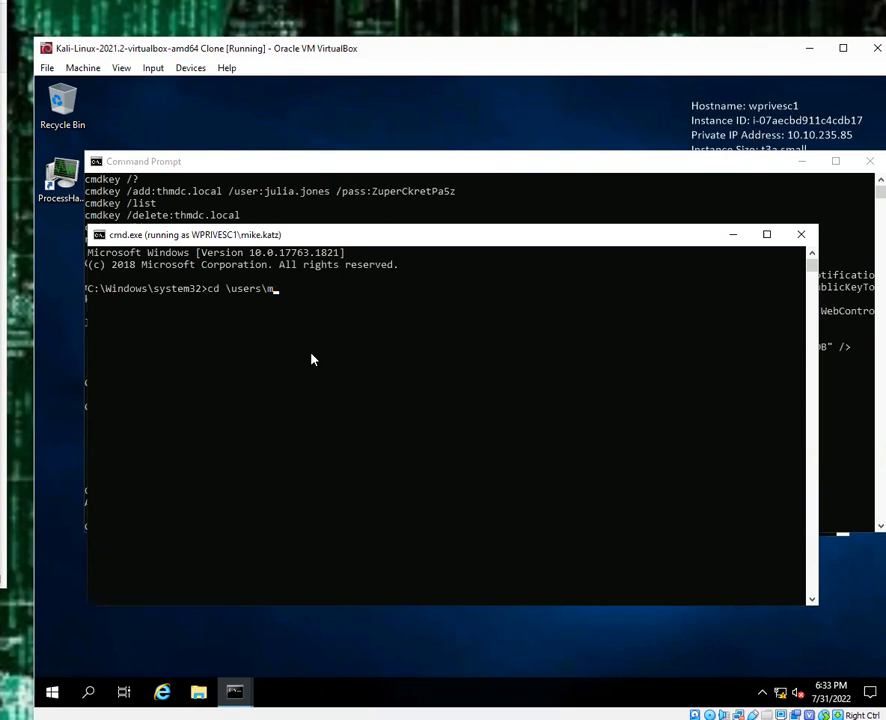
type("ike.katz\\")
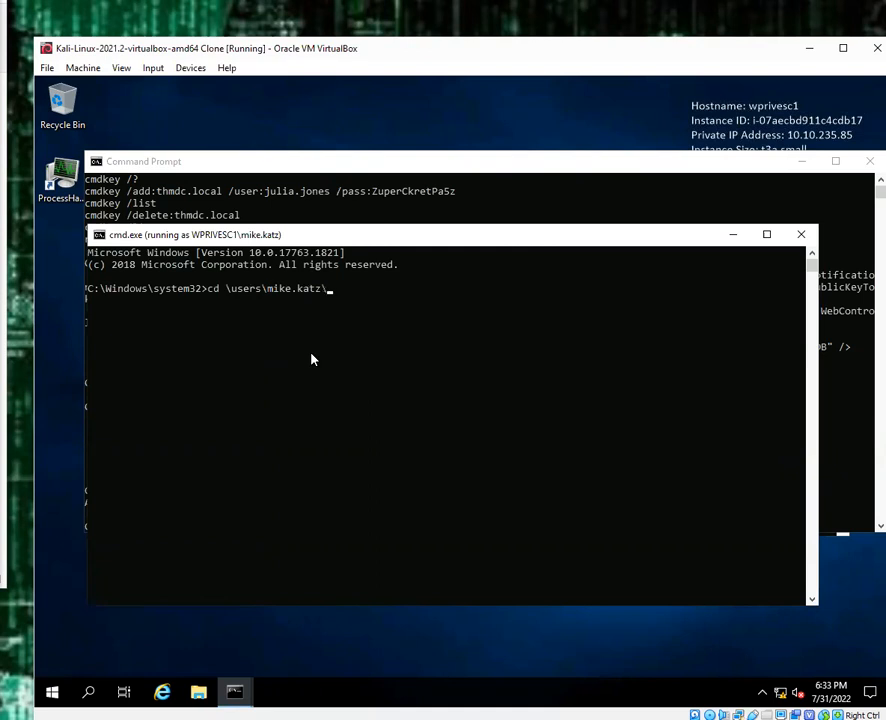
type("desktop")
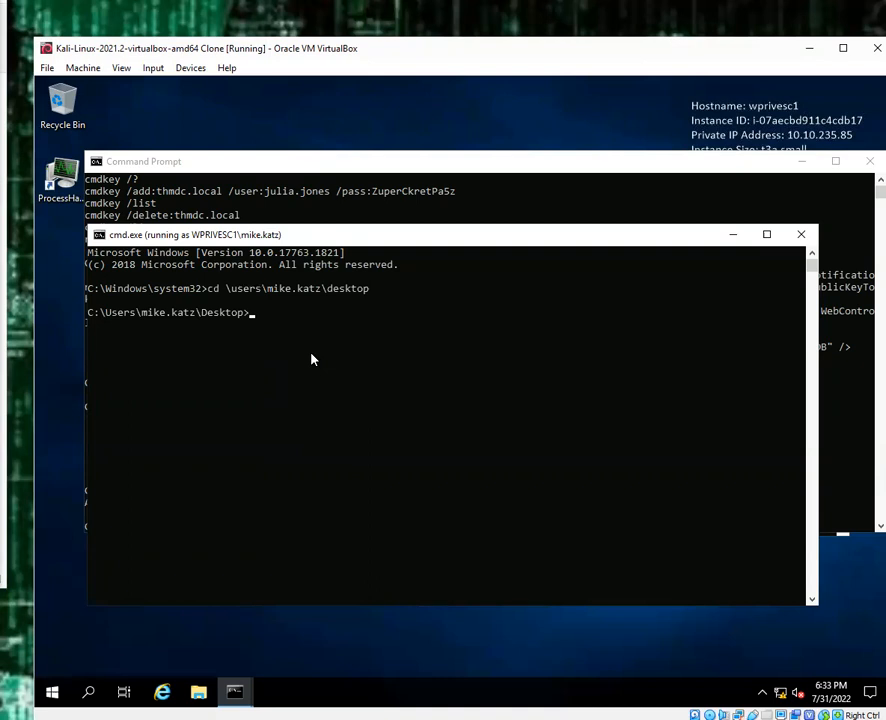
type("dir")
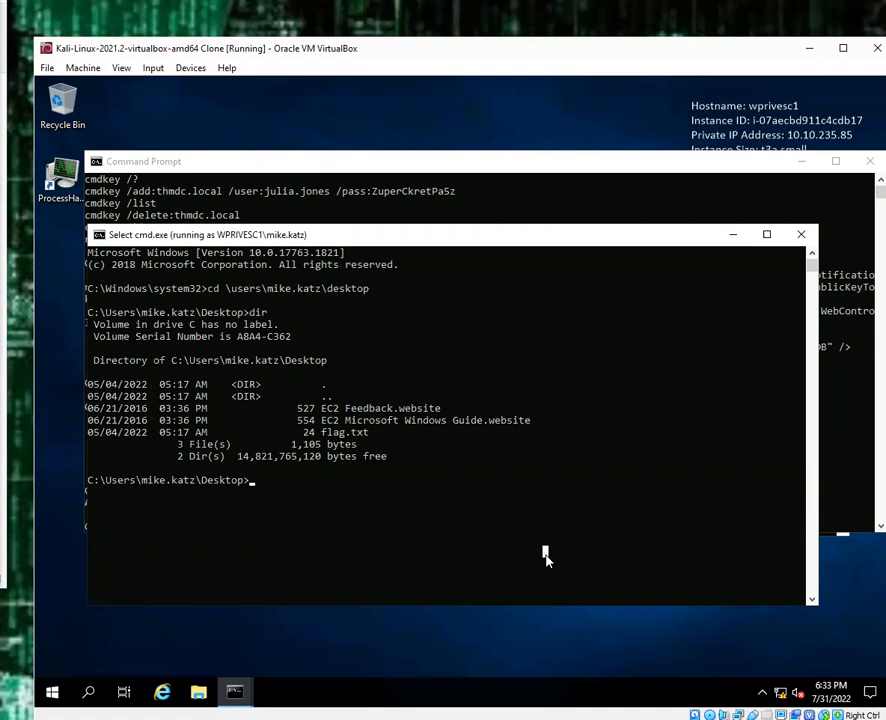
Print flag.txt revealing THM{WHAT_IS_MY_PASSWORD}, then enter the PuTTY Sessions 'Proxy' reg query.
type("typ")
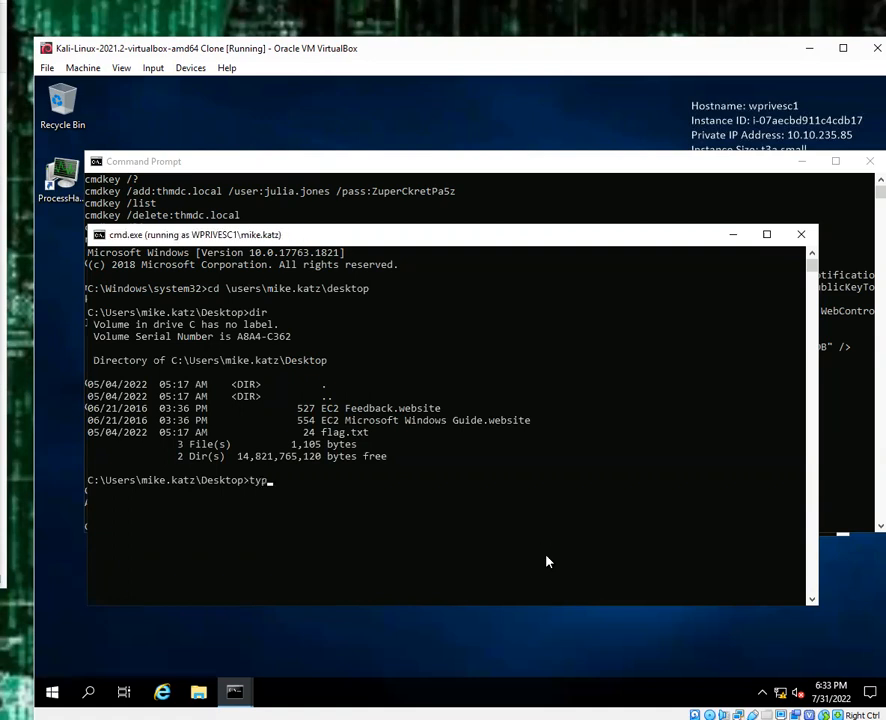
type("e")
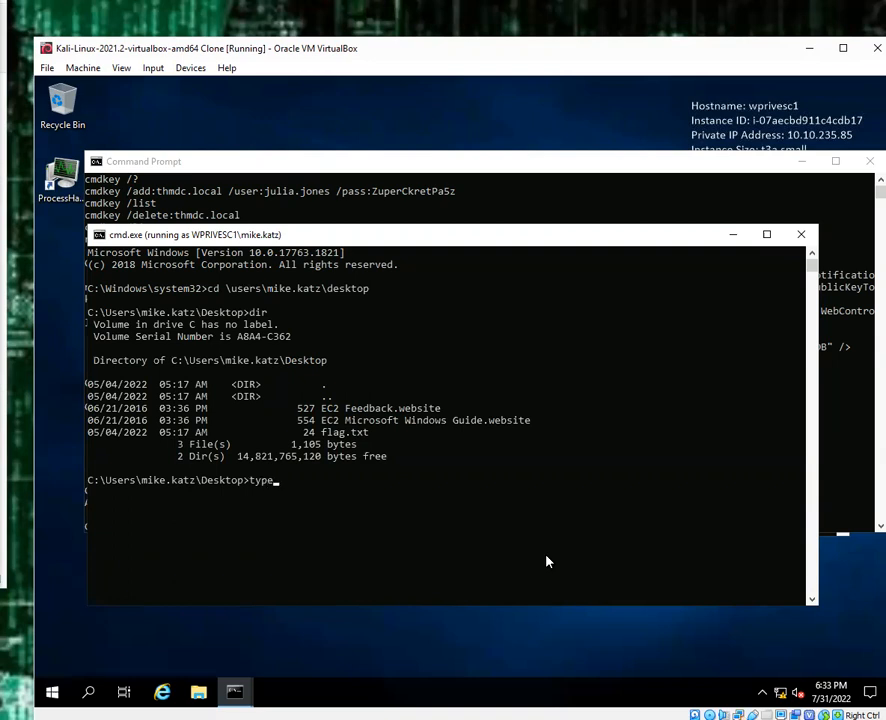
type("flag.txt")
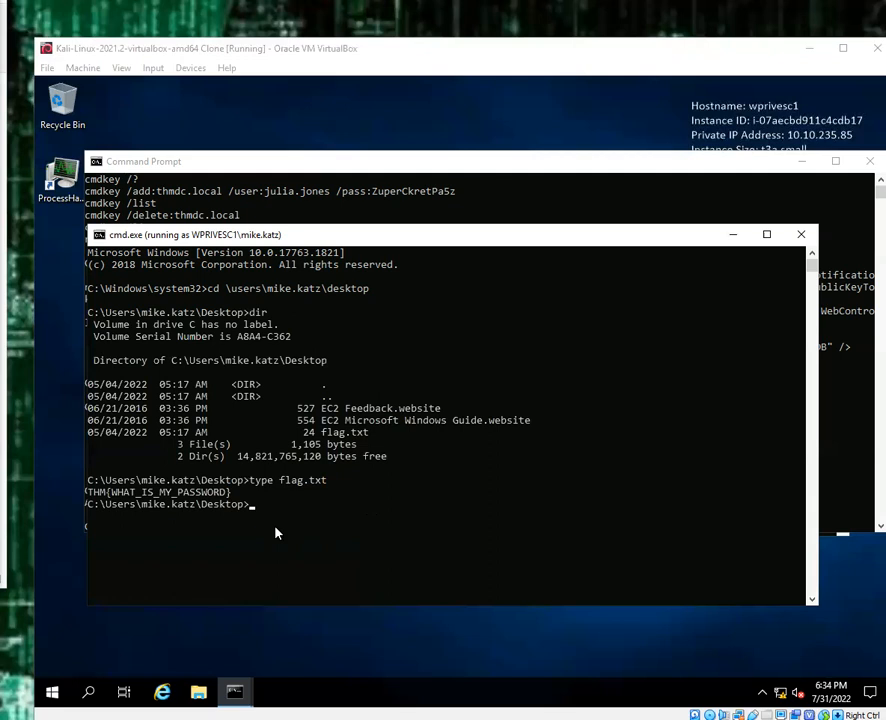
type("reg query HKEY_CURRENT_USER\\Software\\SimonTatham\\PuTTY\\Sessions\\ /f \"Proxy\" /s")
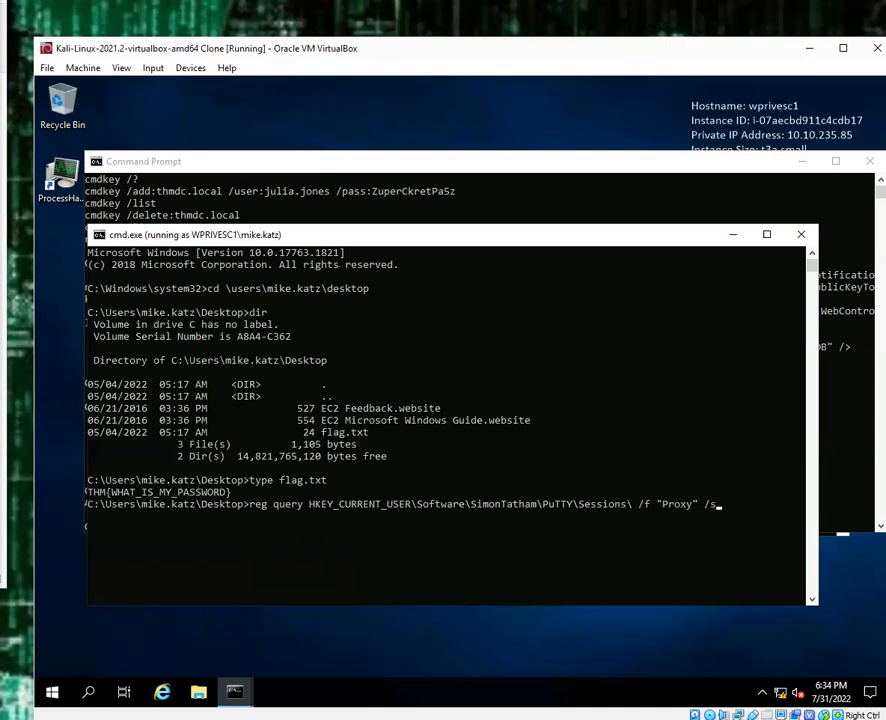
mouse_move(710, 540)
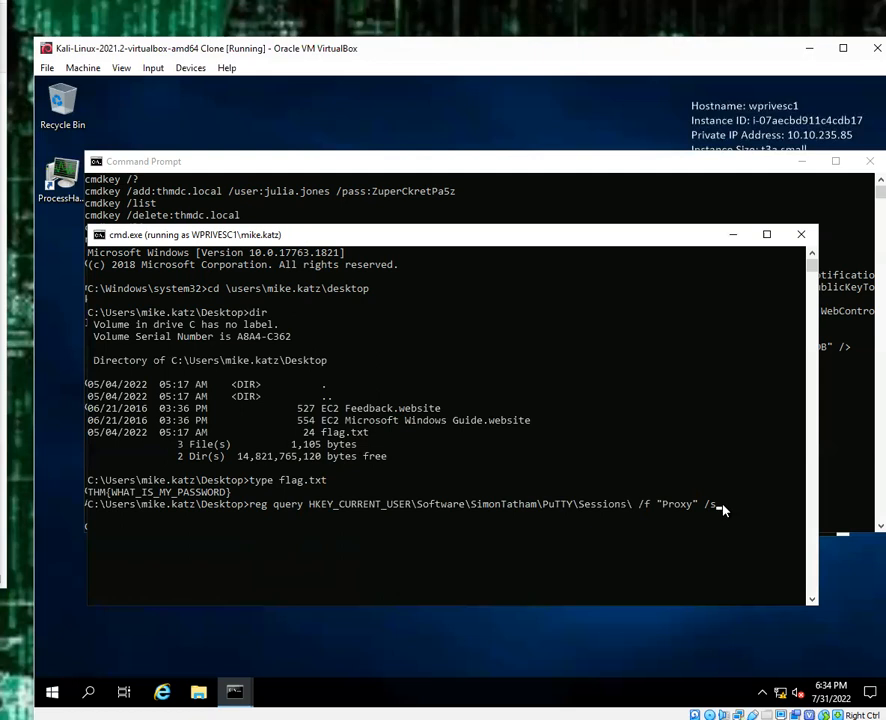
mouse_move(844, 452)
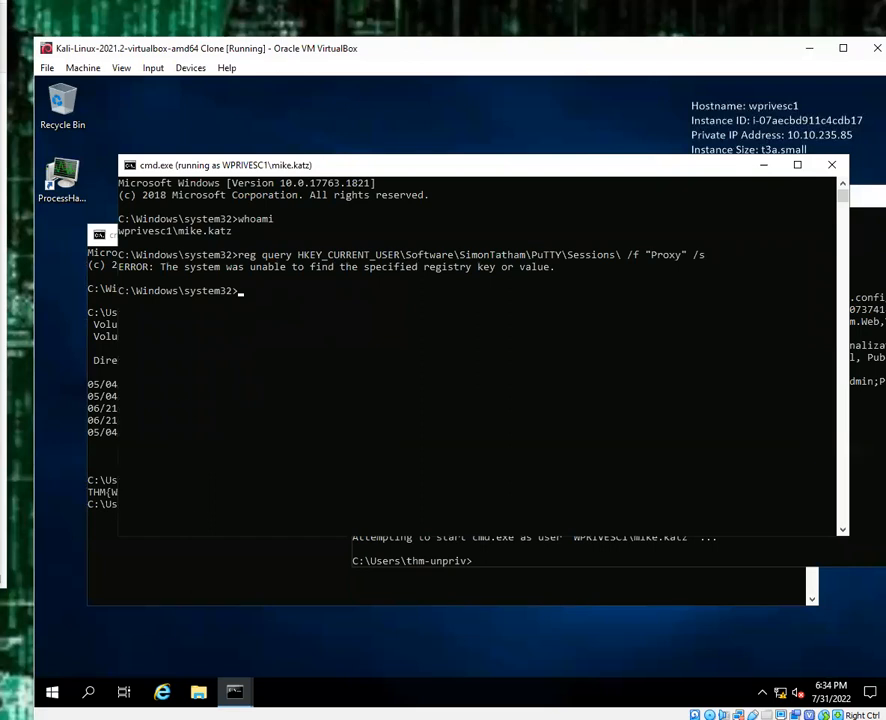
Start a fresh thm-unpriv Command Prompt via Start search for cmd.
left_click(88, 692)
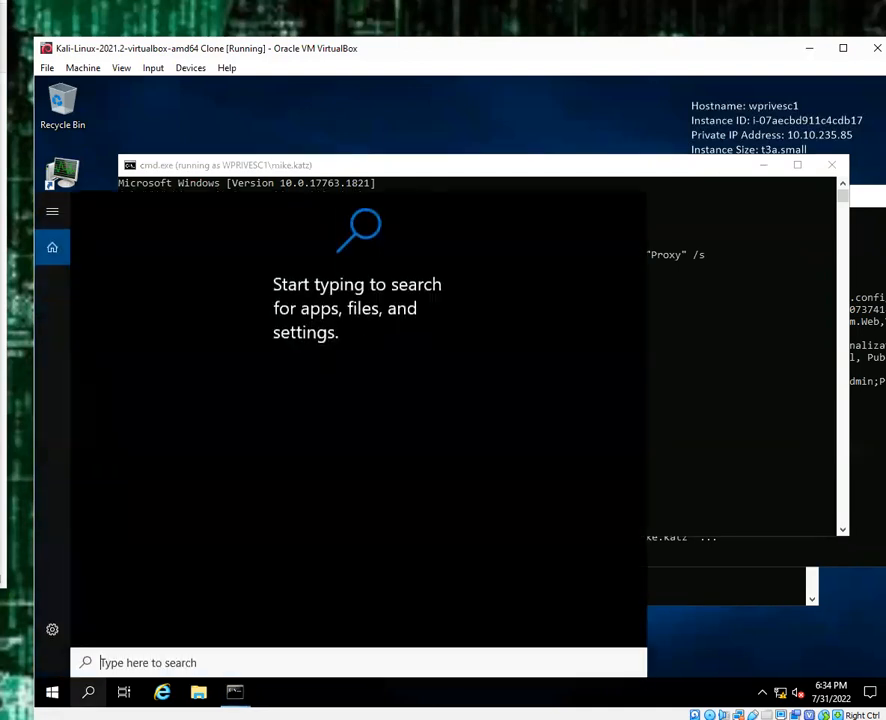
type("cmd")
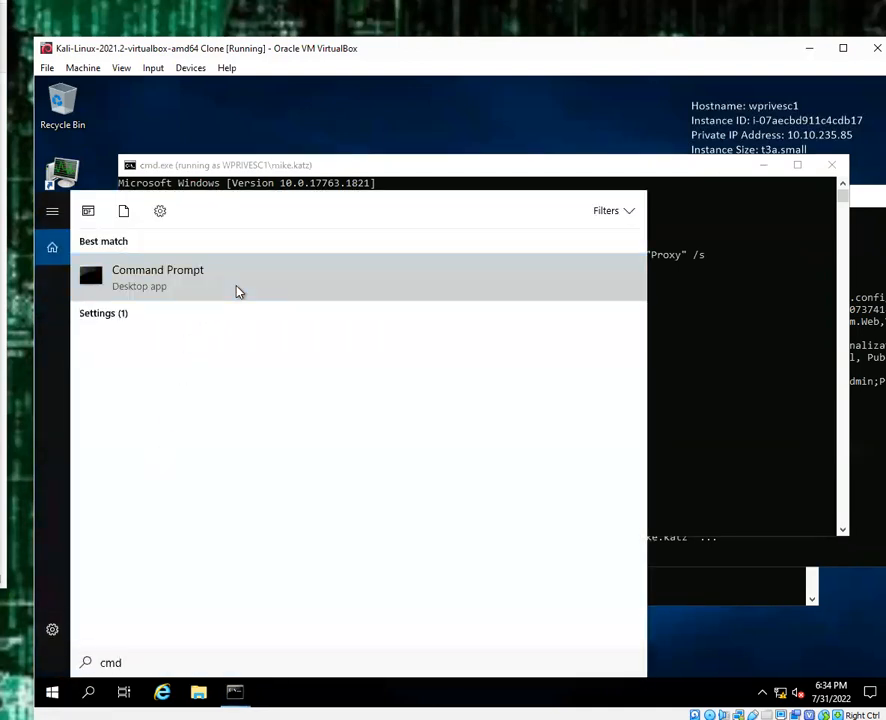
left_click(156, 276)
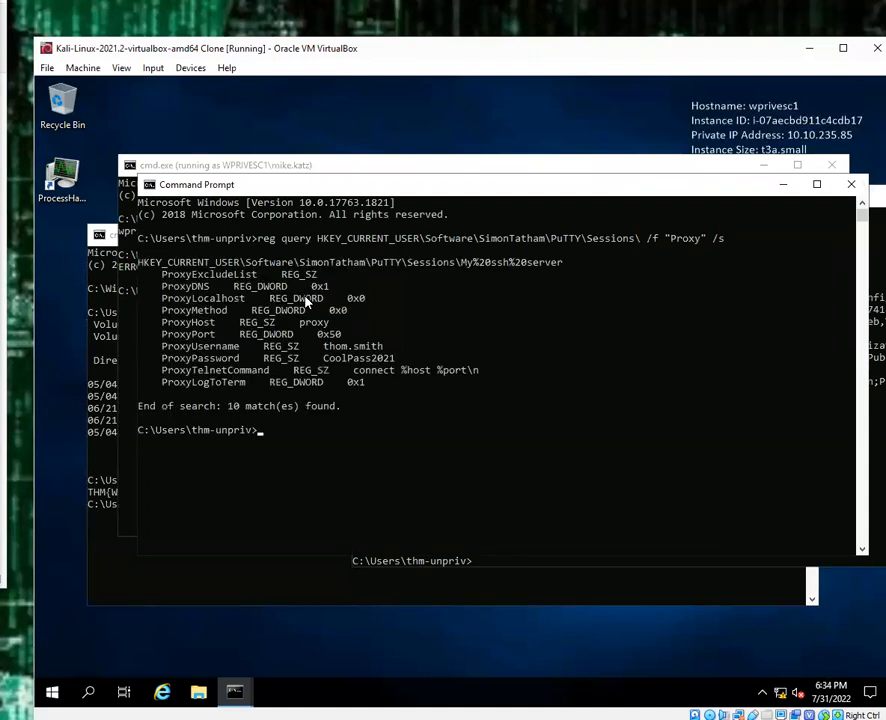
mouse_move(128, 268)
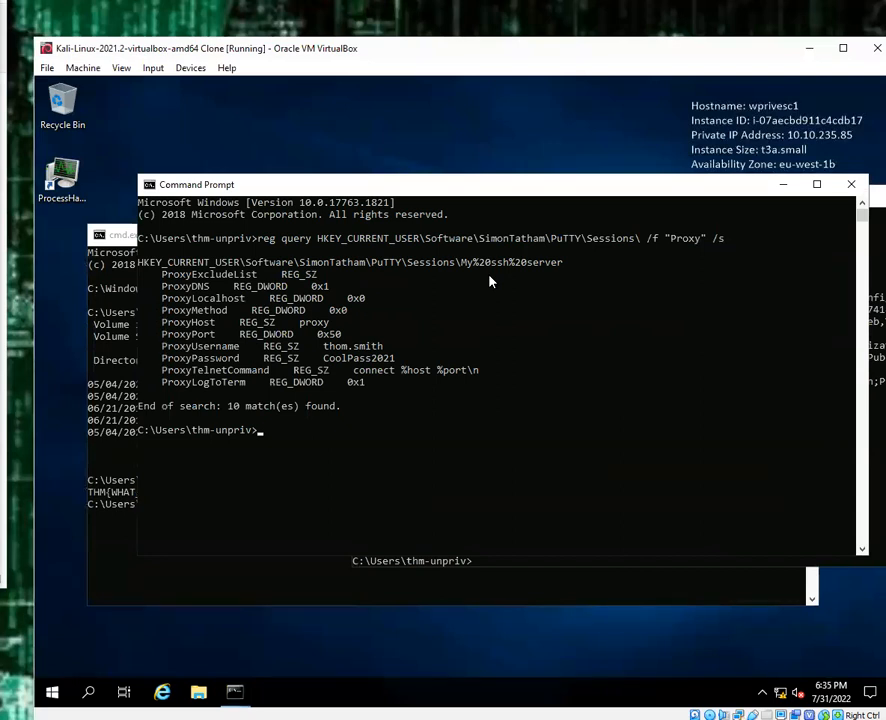
mouse_move(308, 248)
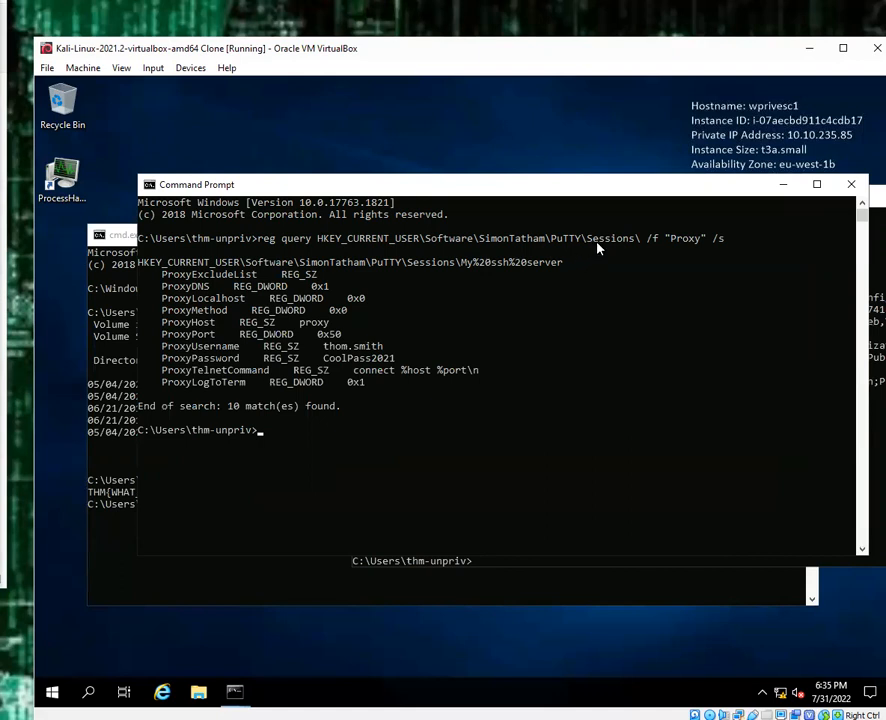
mouse_move(590, 268)
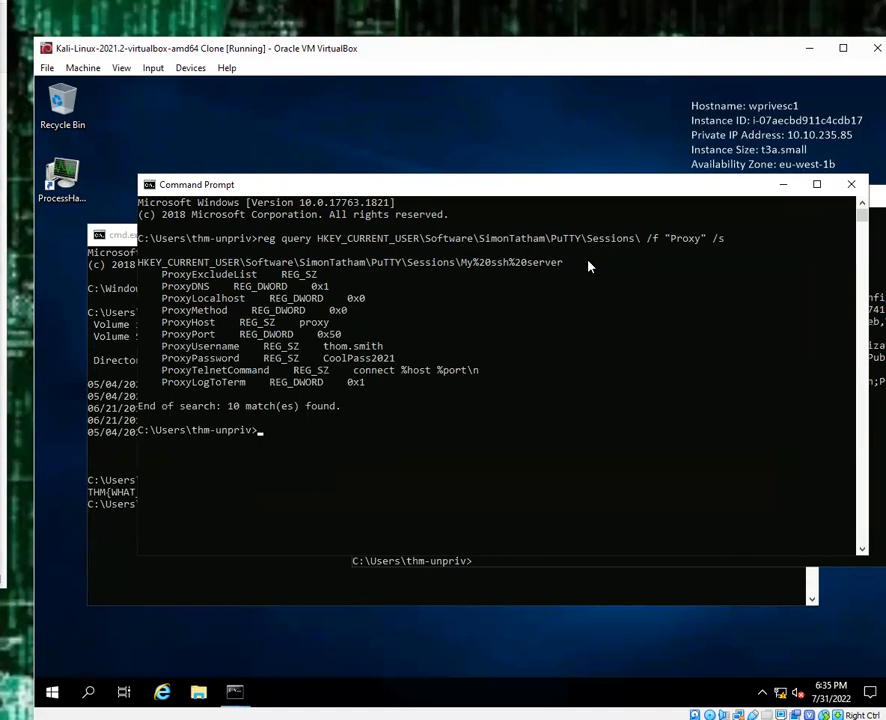